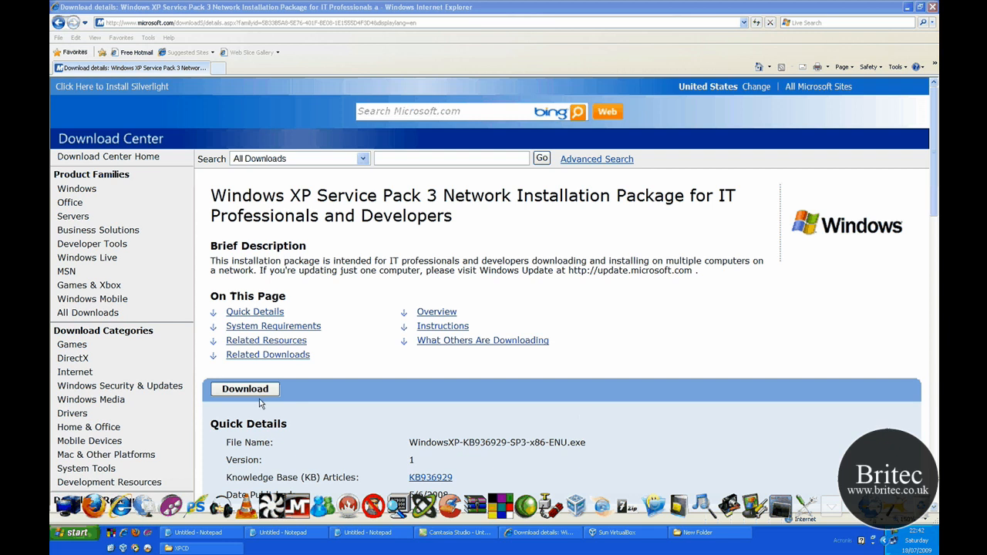
mouse_move(365, 354)
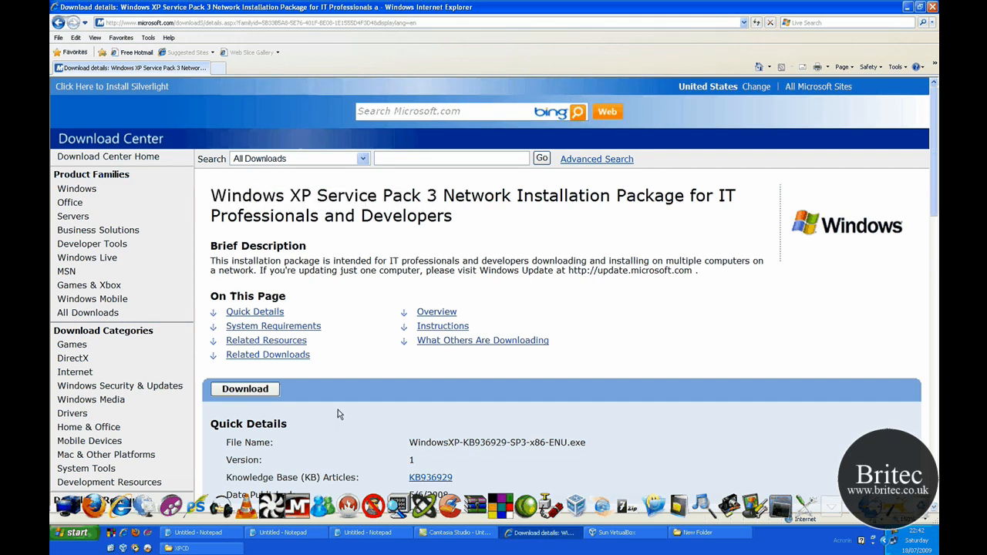
In New Folder, select boot.ima, the MagicISO 5.4 installer and the Windows XP SP3 package.
scroll(down, 3)
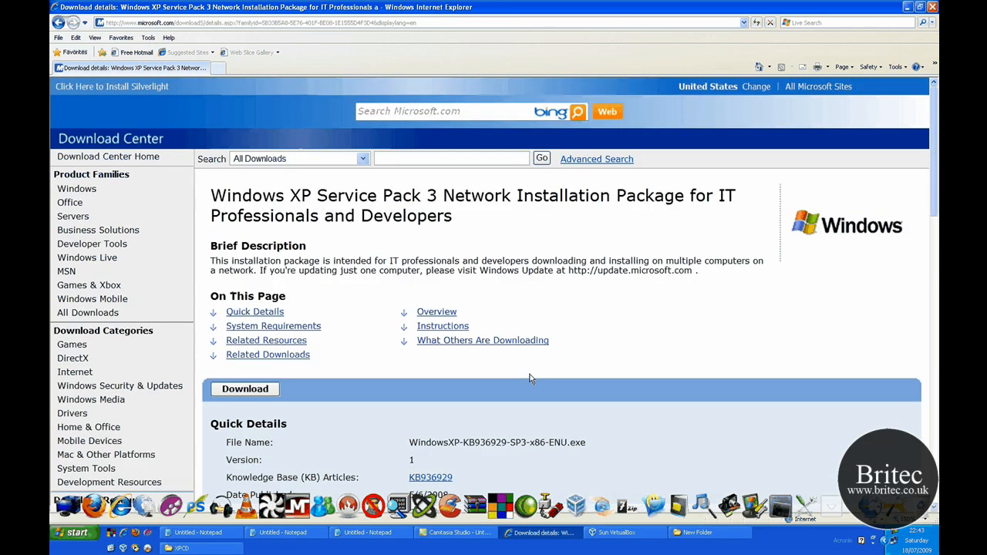
mouse_move(411, 324)
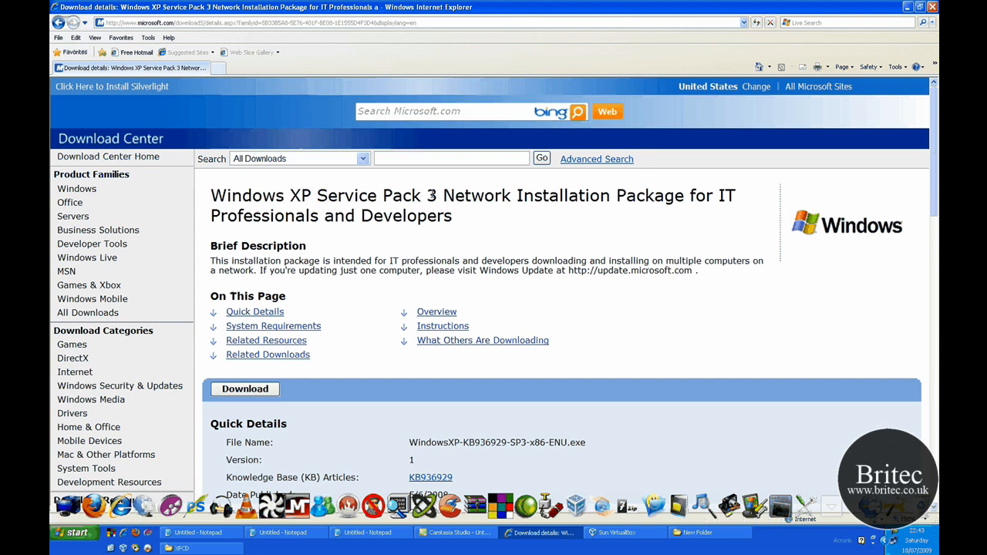
mouse_move(573, 227)
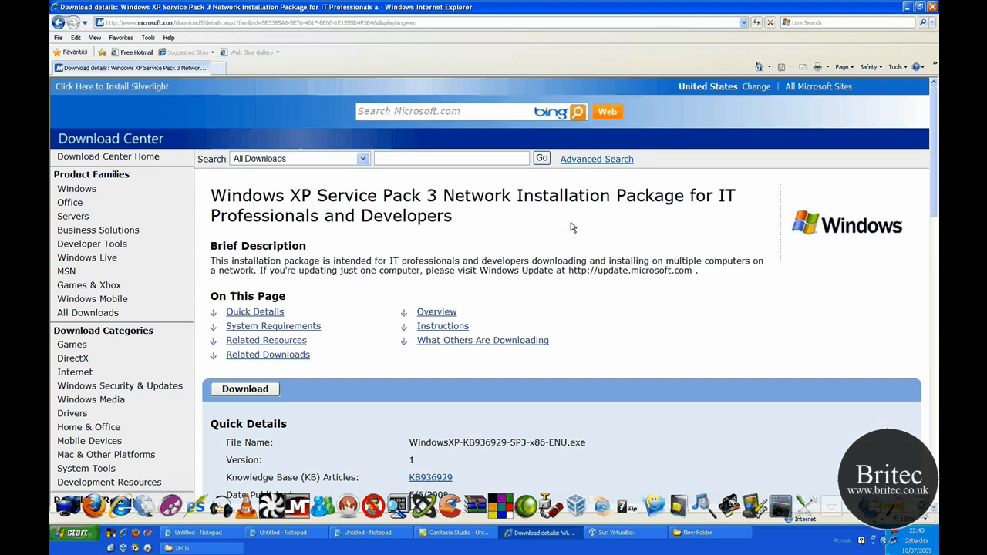
mouse_move(528, 291)
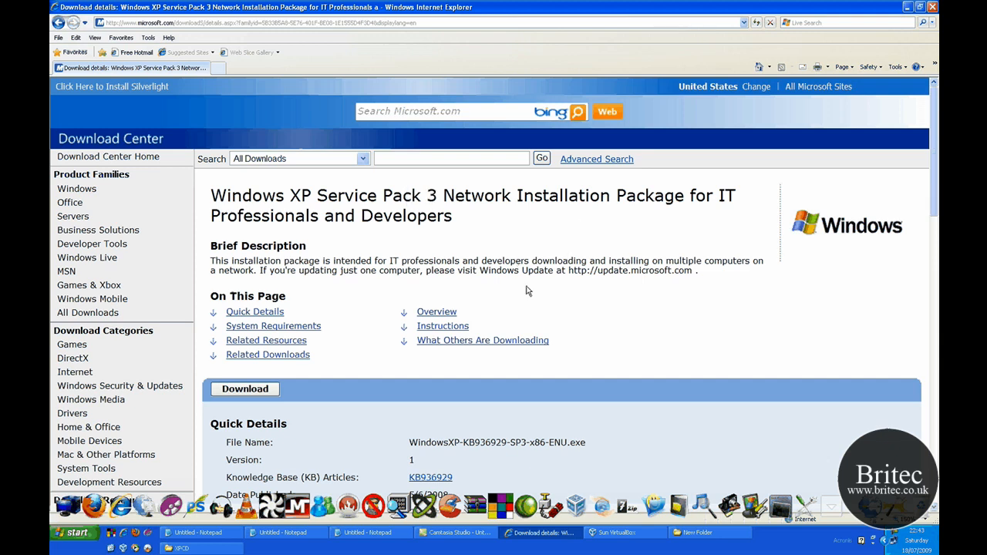
mouse_move(455, 222)
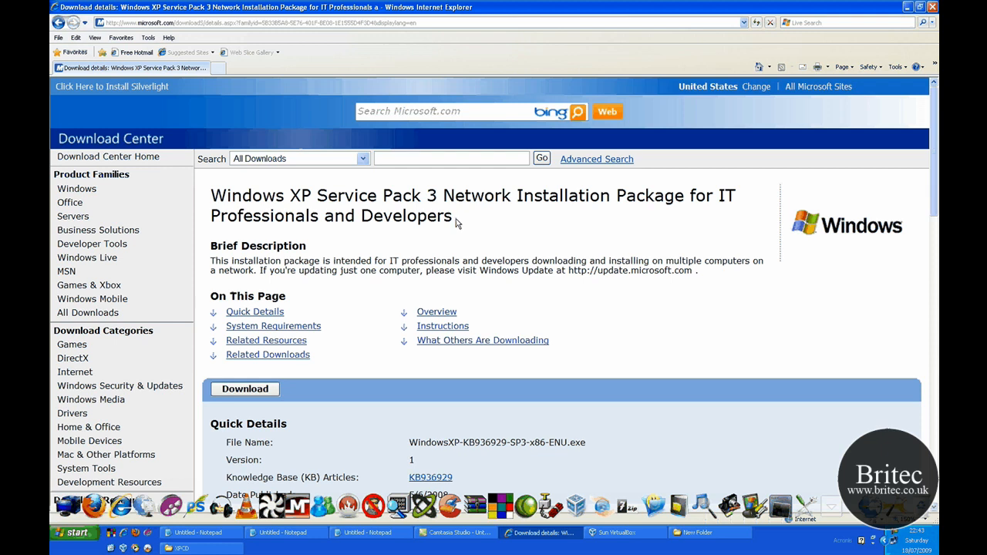
mouse_move(459, 218)
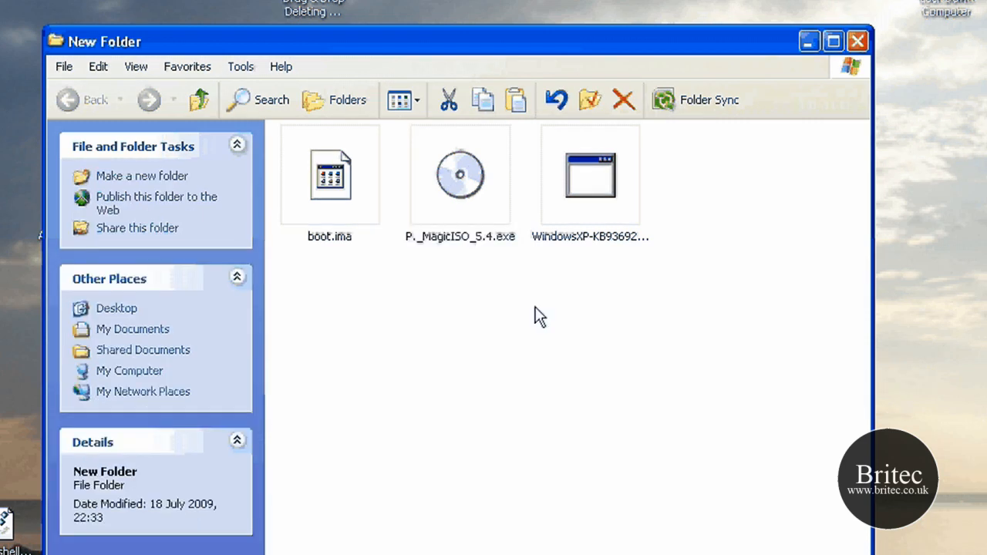
mouse_move(514, 359)
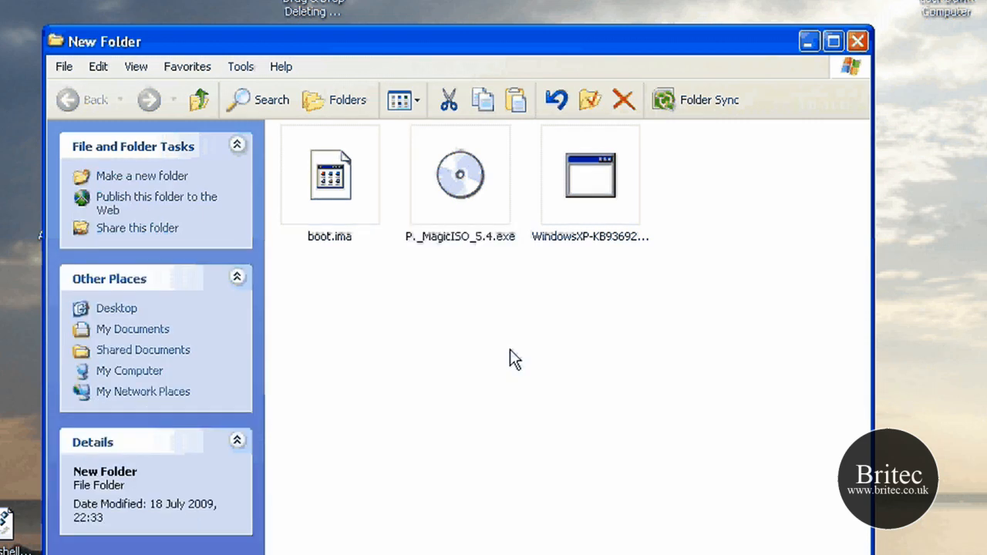
mouse_move(502, 353)
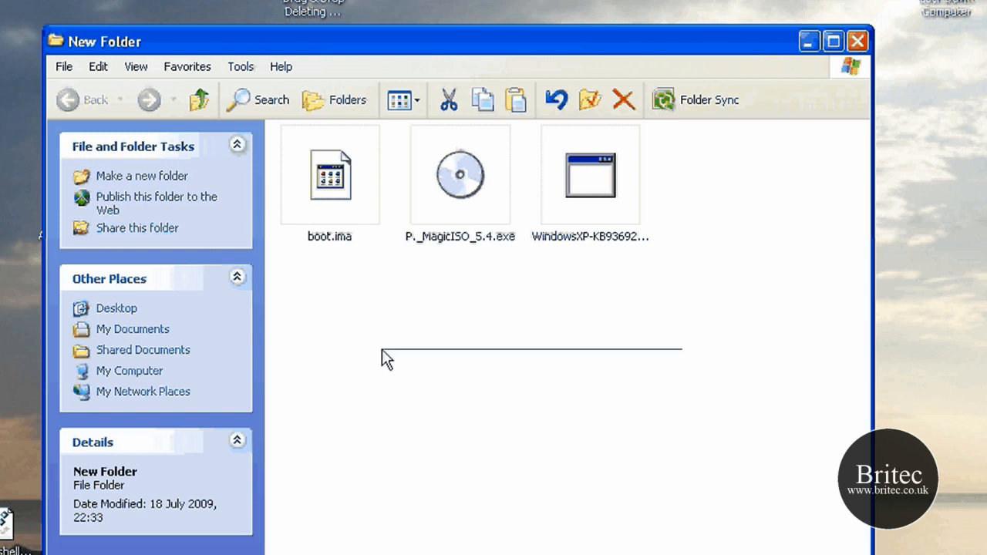
click(329, 175)
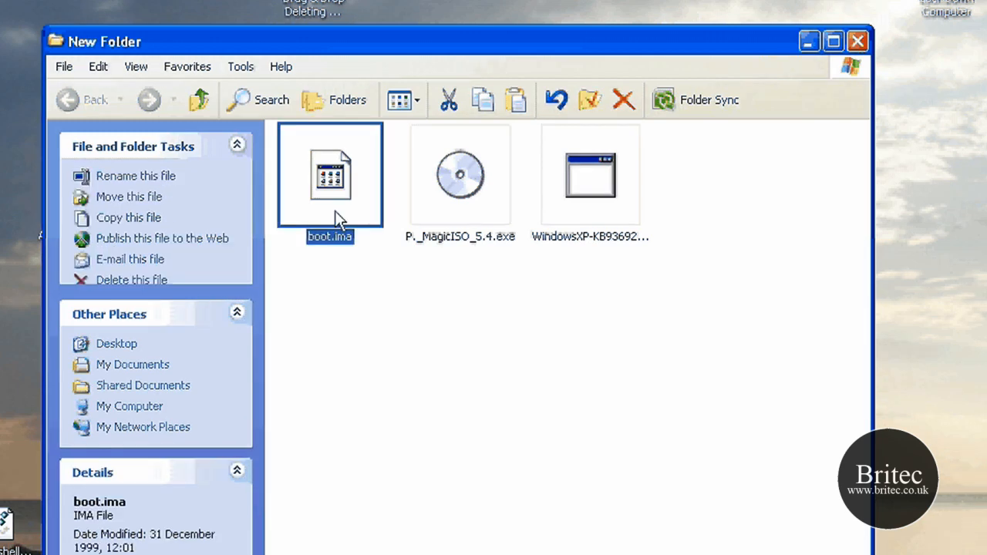
click(460, 175)
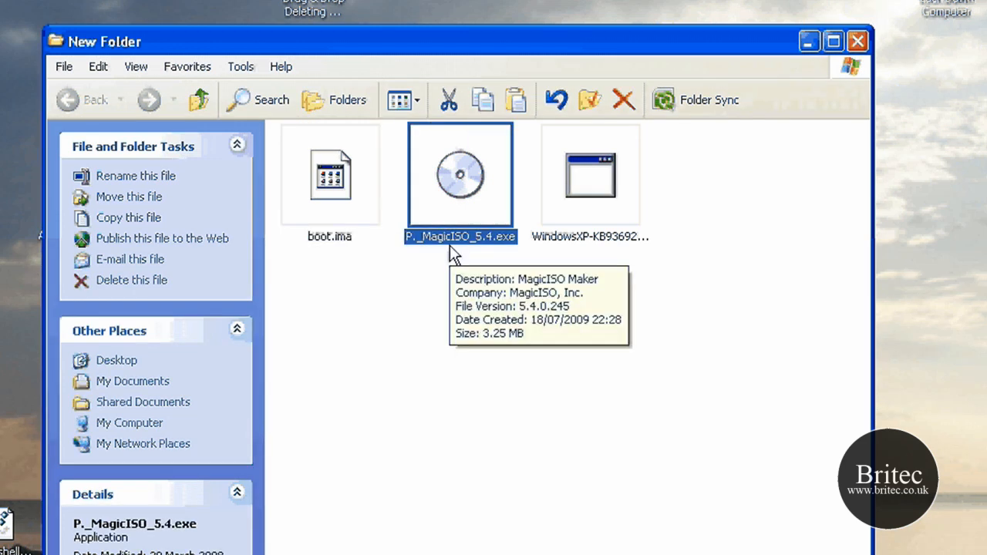
mouse_move(471, 251)
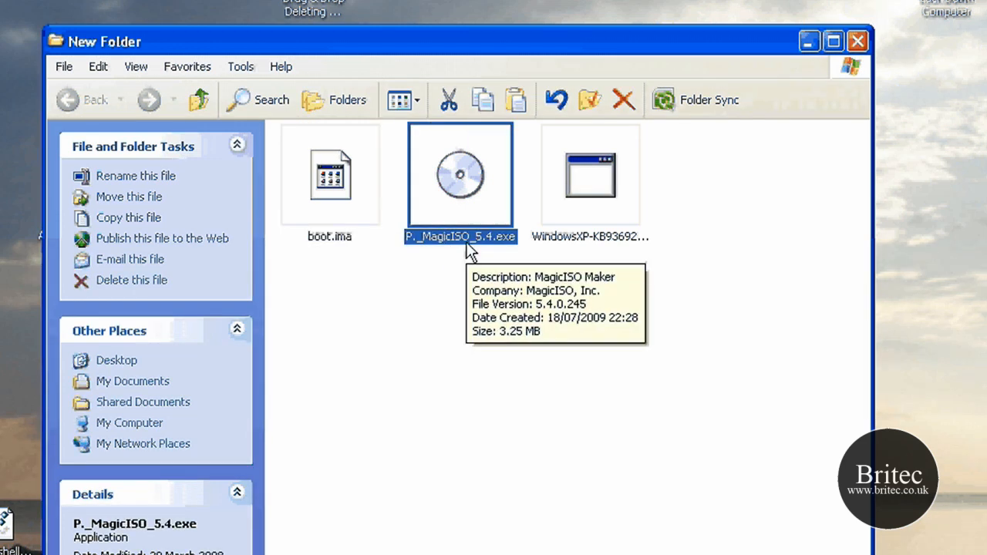
click(675, 193)
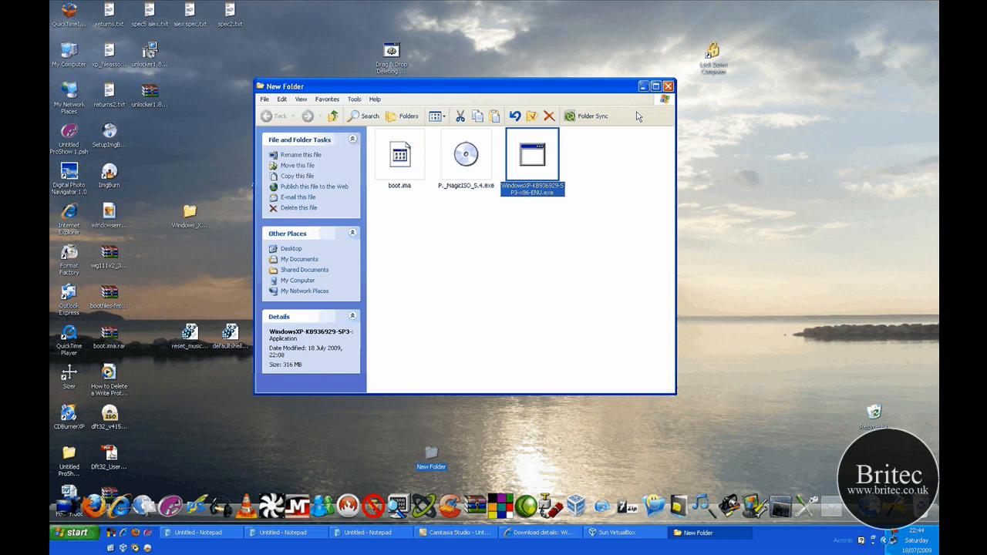
Browse through Local Disk (C:) into XPCD and inspect all its setup files.
click(298, 281)
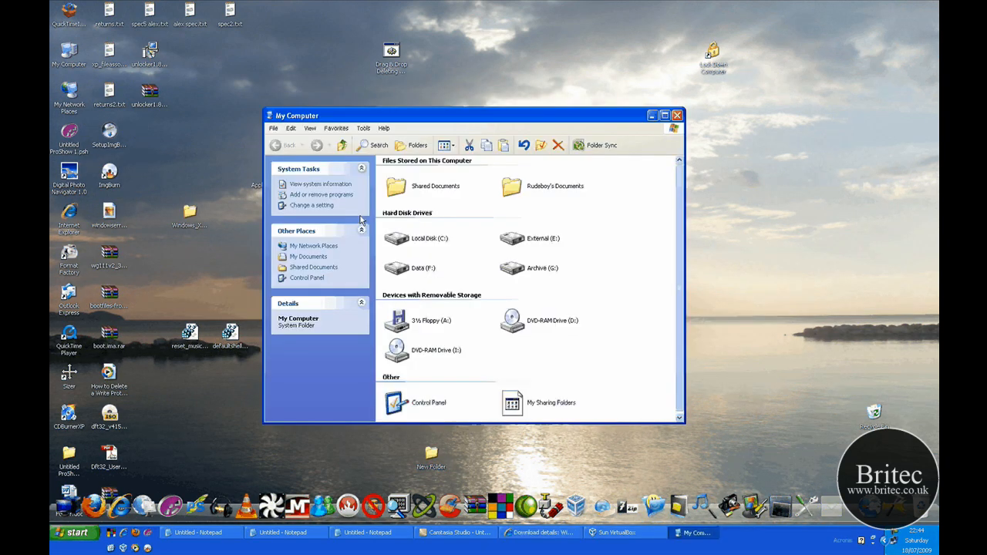
double_click(430, 237)
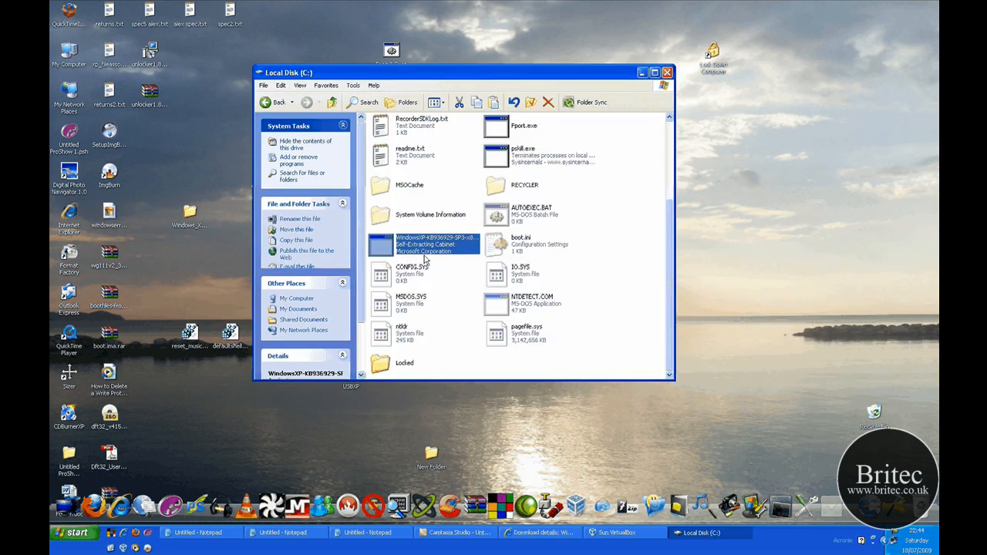
mouse_move(428, 247)
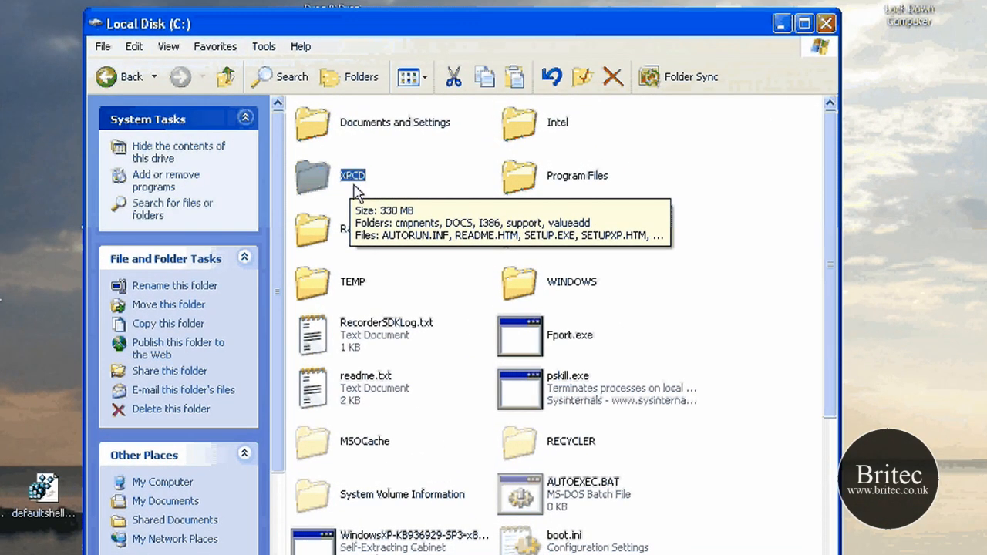
double_click(352, 176)
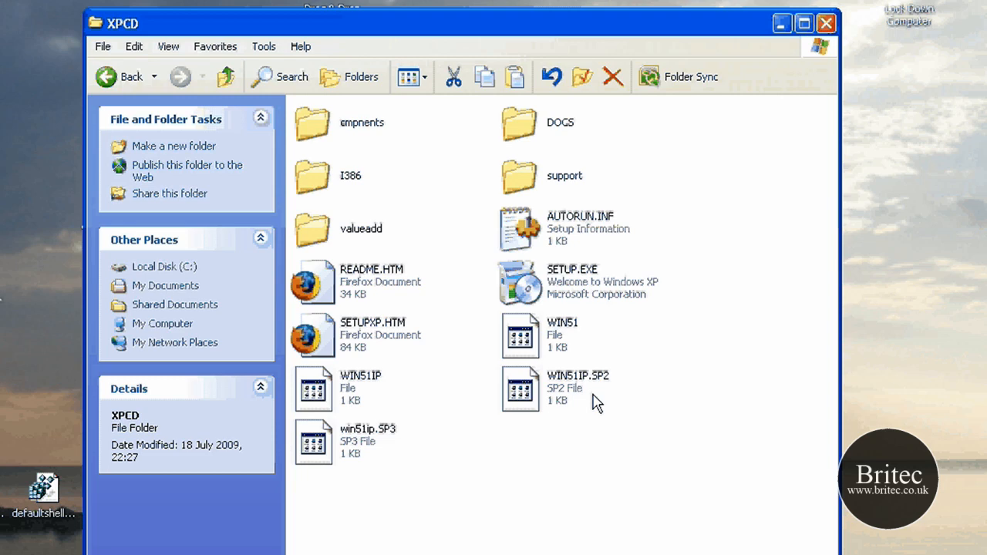
key(ctrl+a)
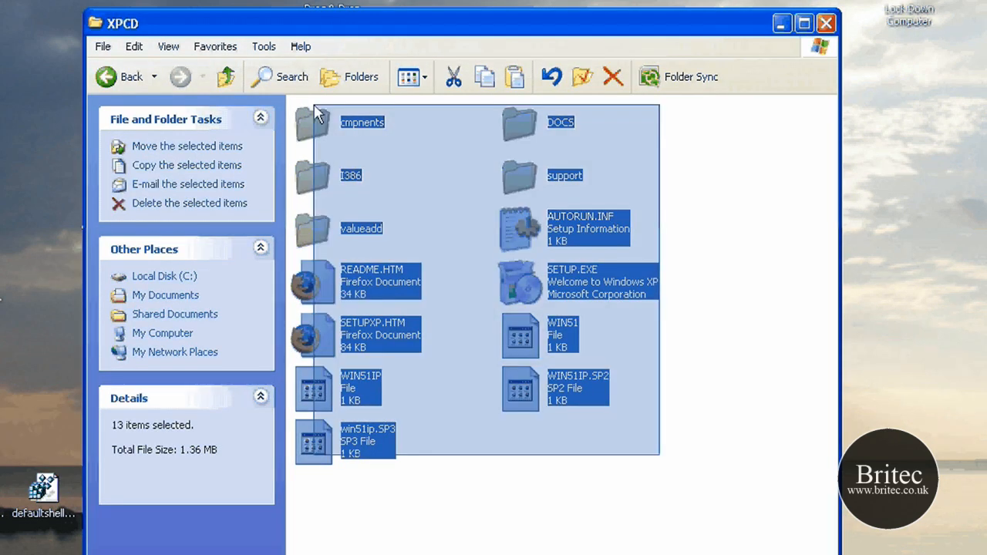
mouse_move(352, 162)
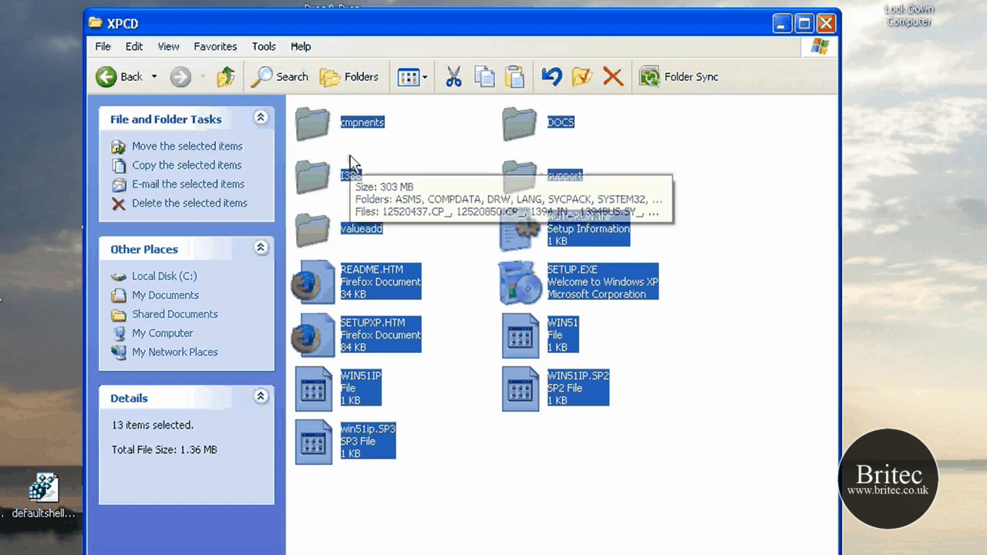
mouse_move(440, 490)
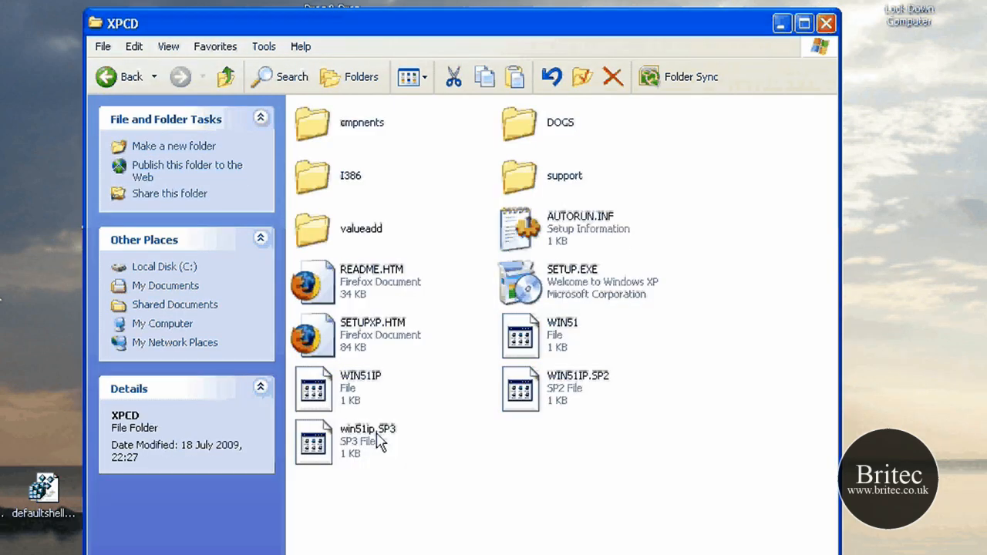
click(363, 441)
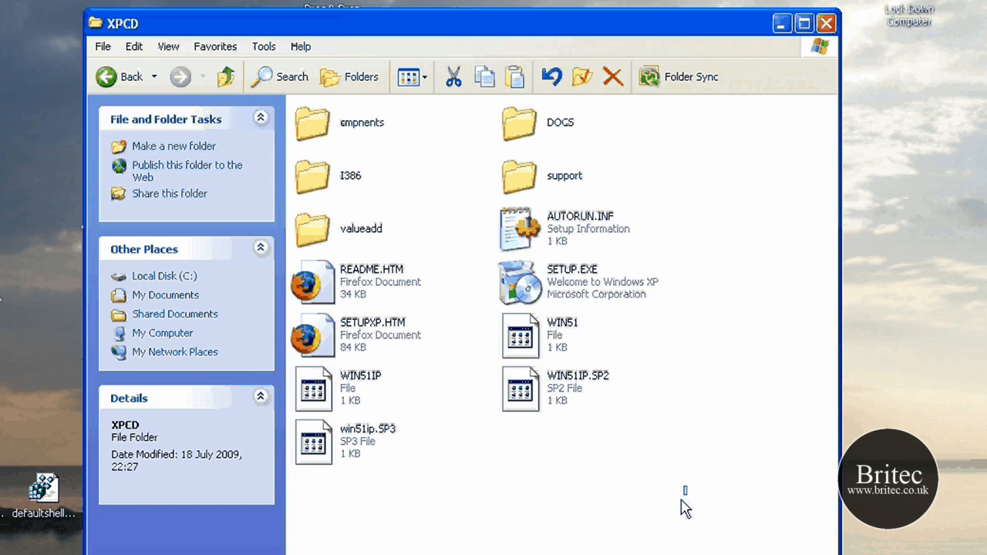
key(ctrl+a)
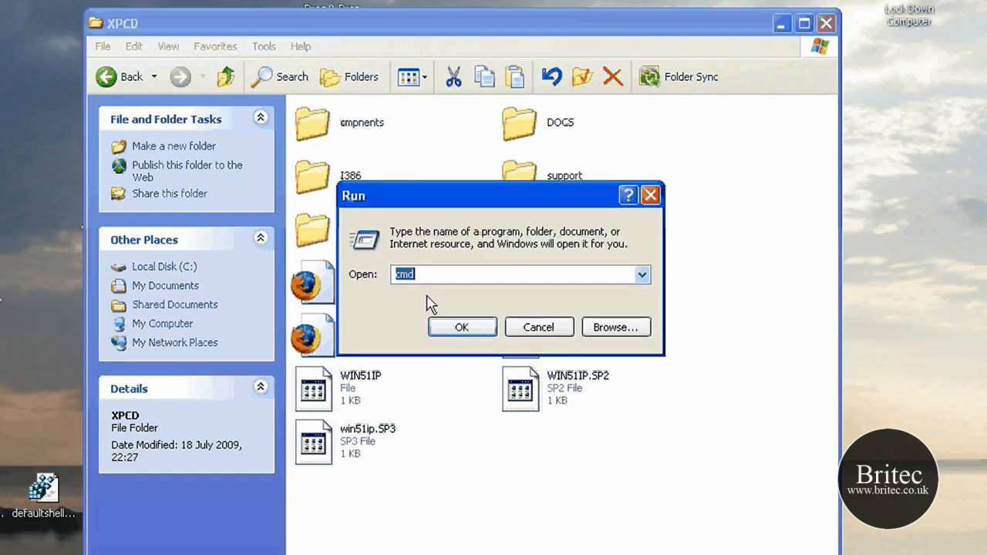
Launch cmd from the Run box and begin a cd command.
text(cuments and Settings\Rudeboy>cd)
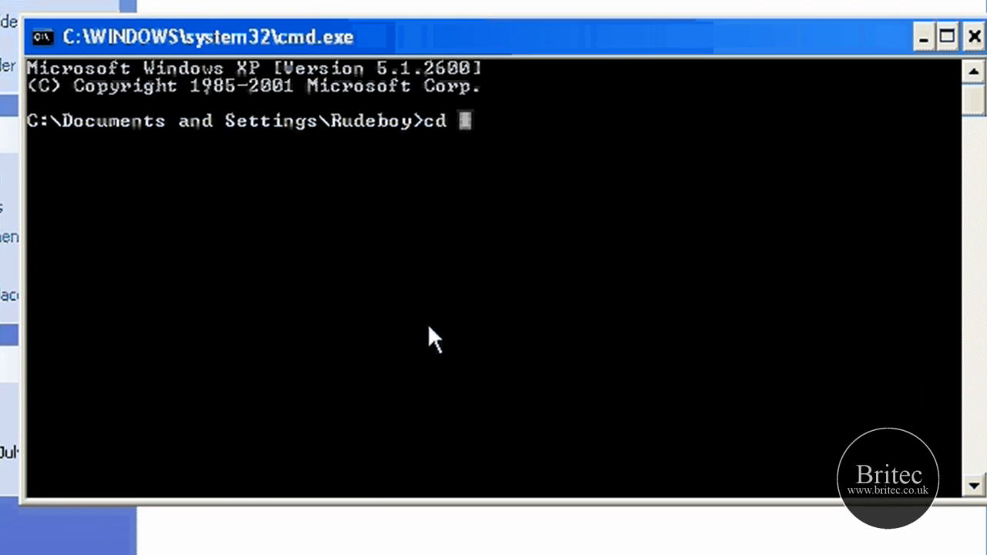
text(\)
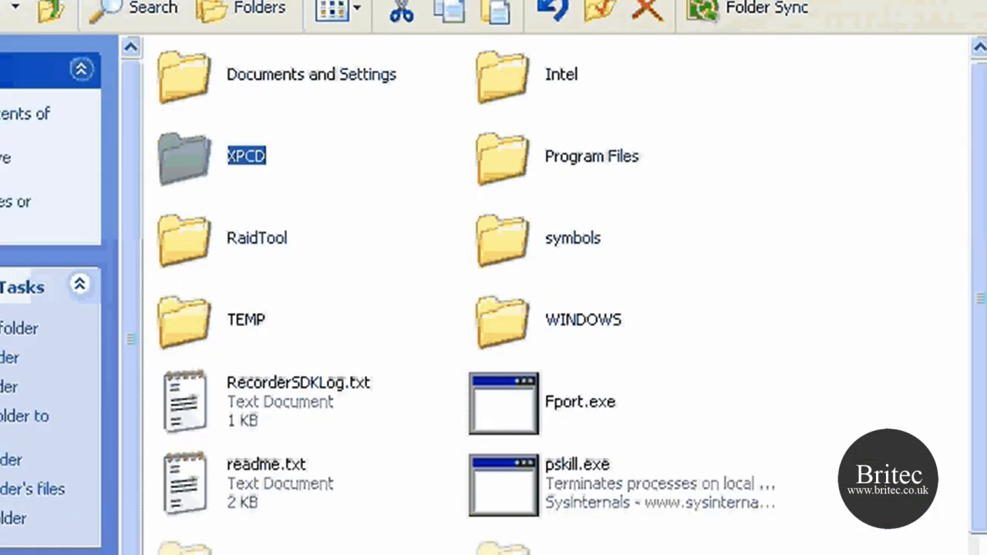
scroll(down, 3)
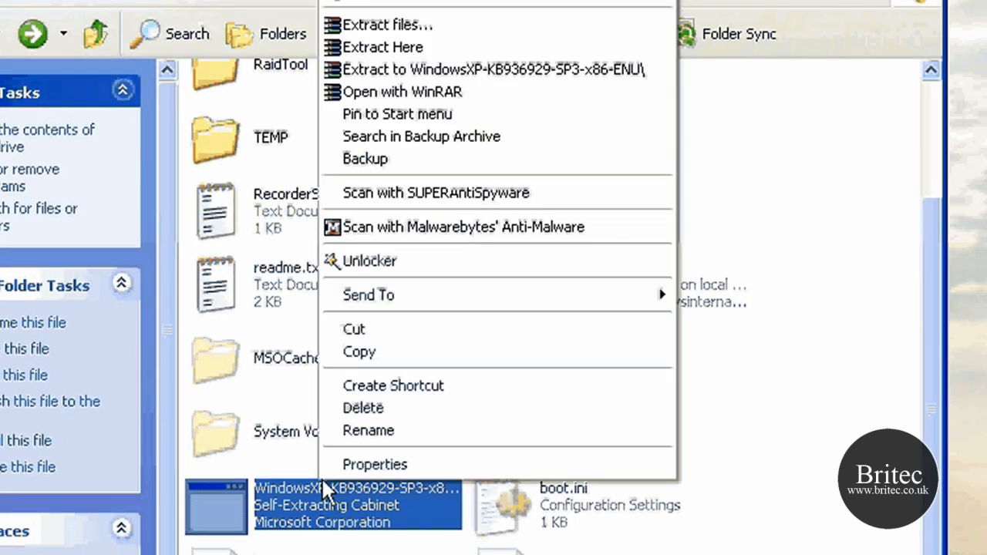
click(368, 430)
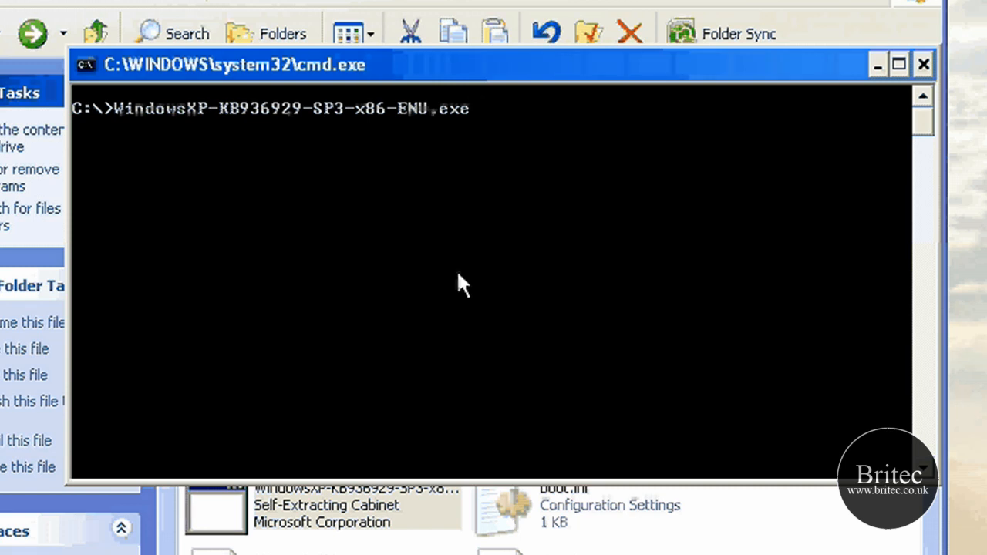
mouse_move(471, 254)
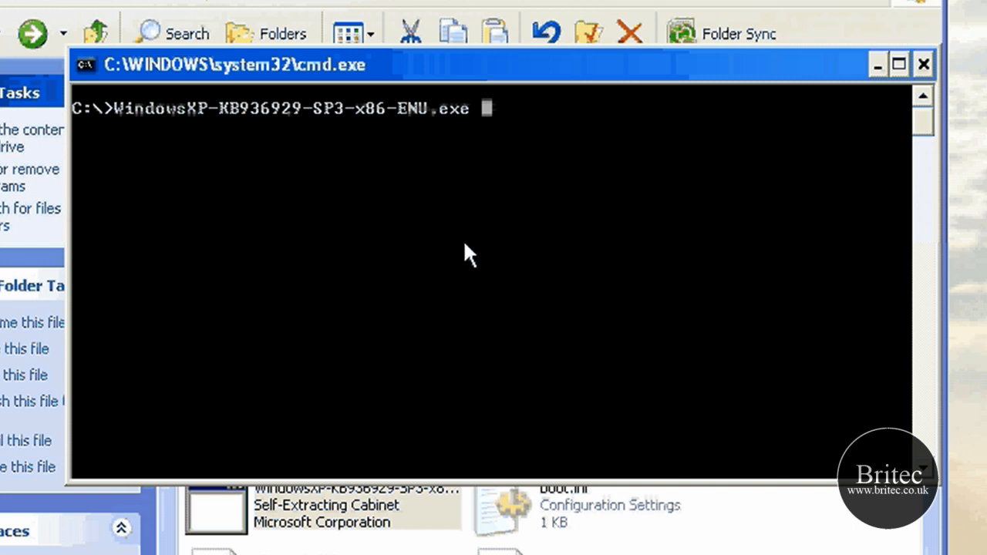
Run the SP3 package with the misspelled /interate:c:\xpcd switch and dismiss its help.
text(/)
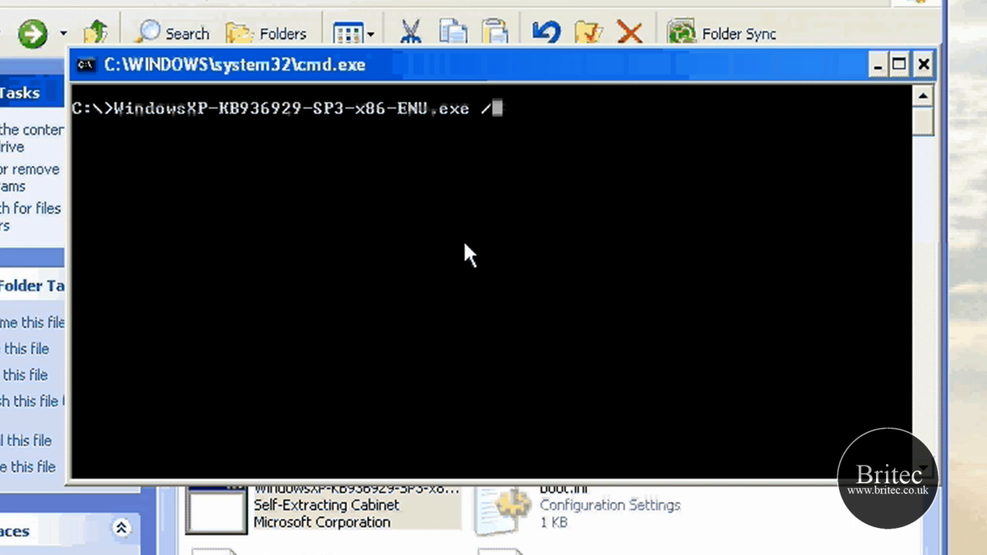
text(inter)
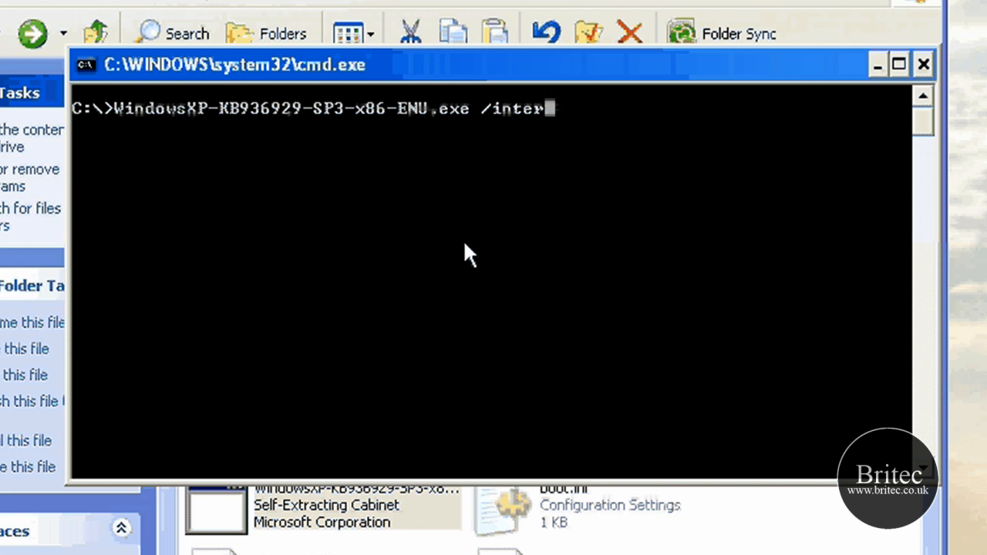
text(a)
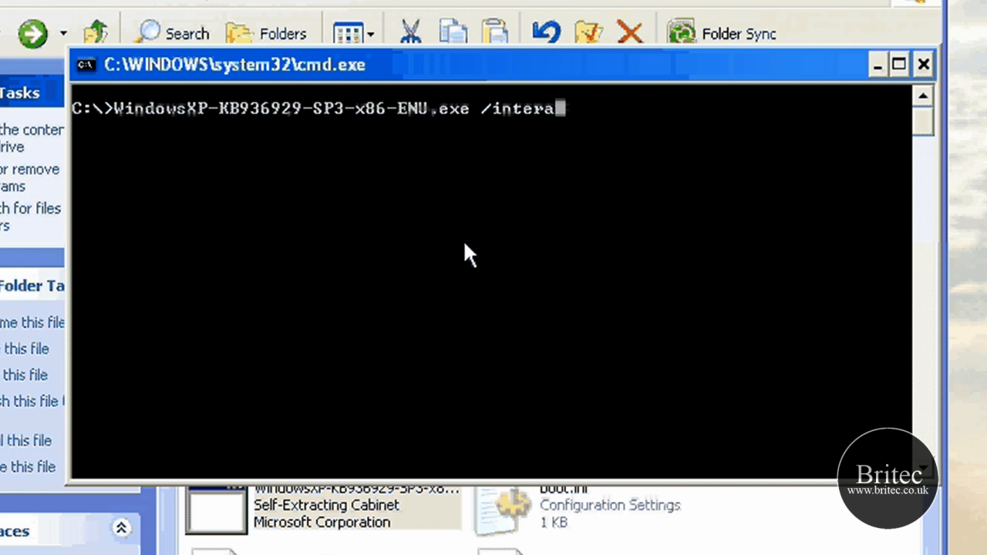
text(t)
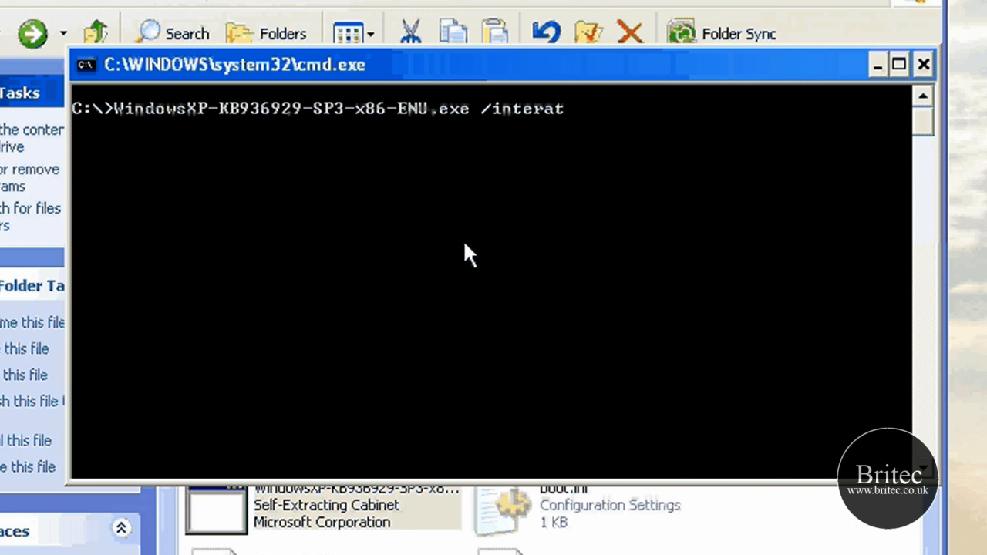
text(e)
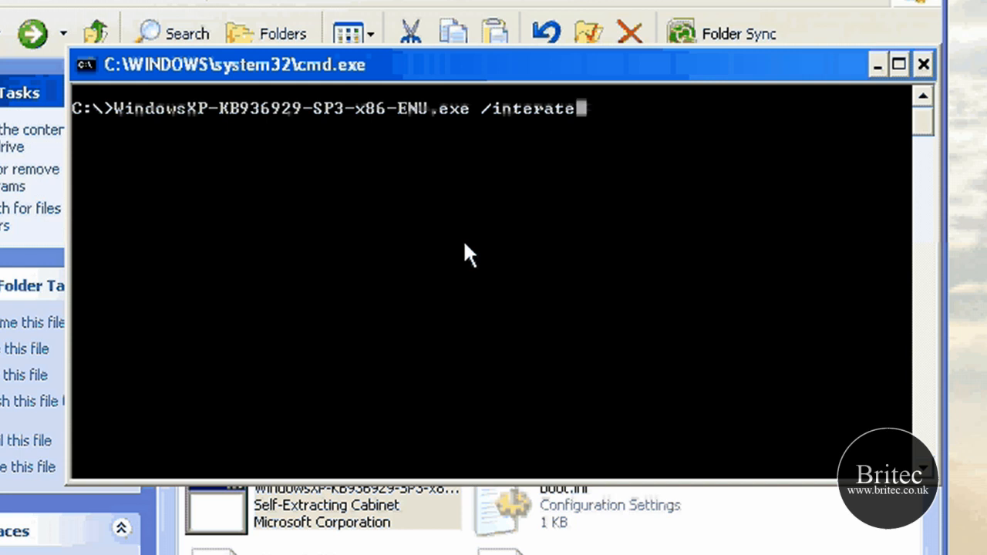
text(:c:\)
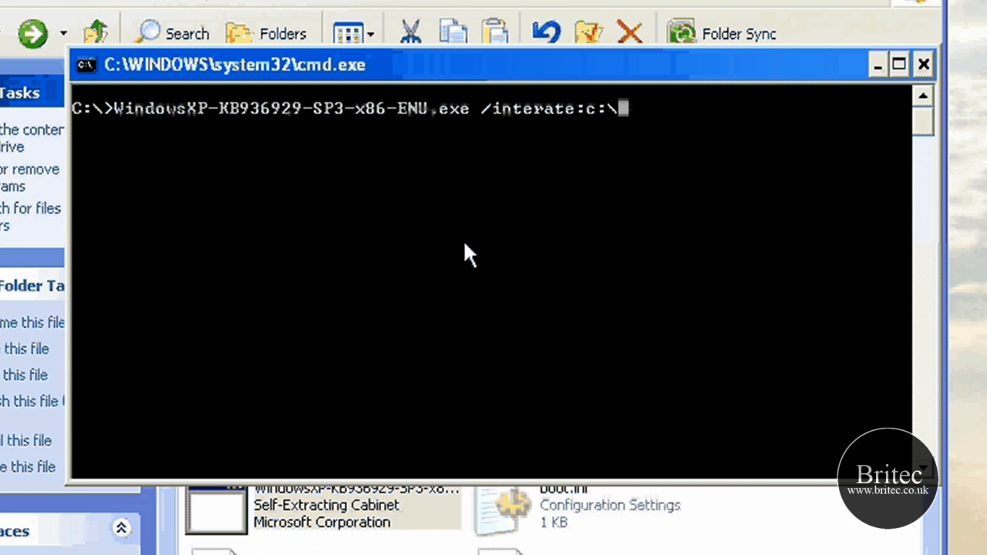
text(xpcd)
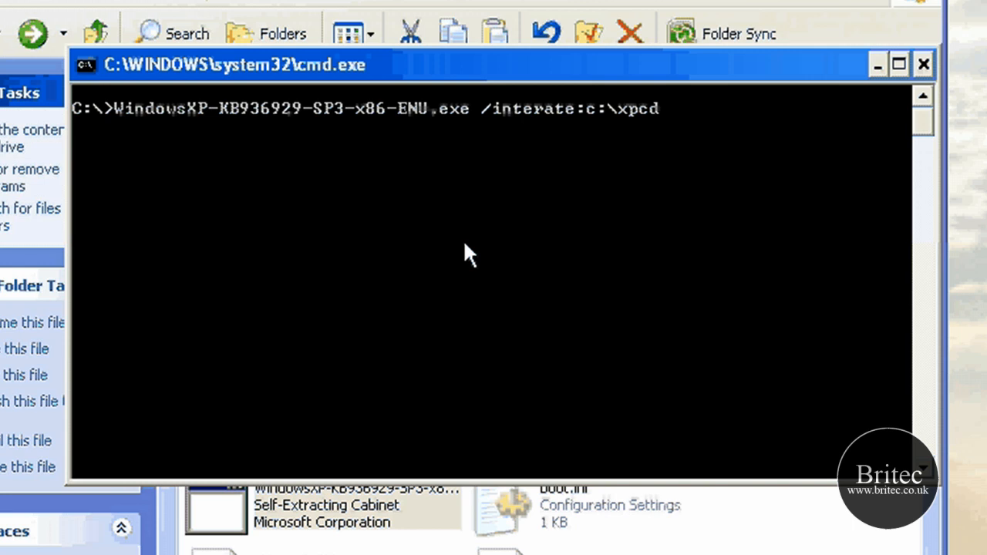
mouse_move(273, 451)
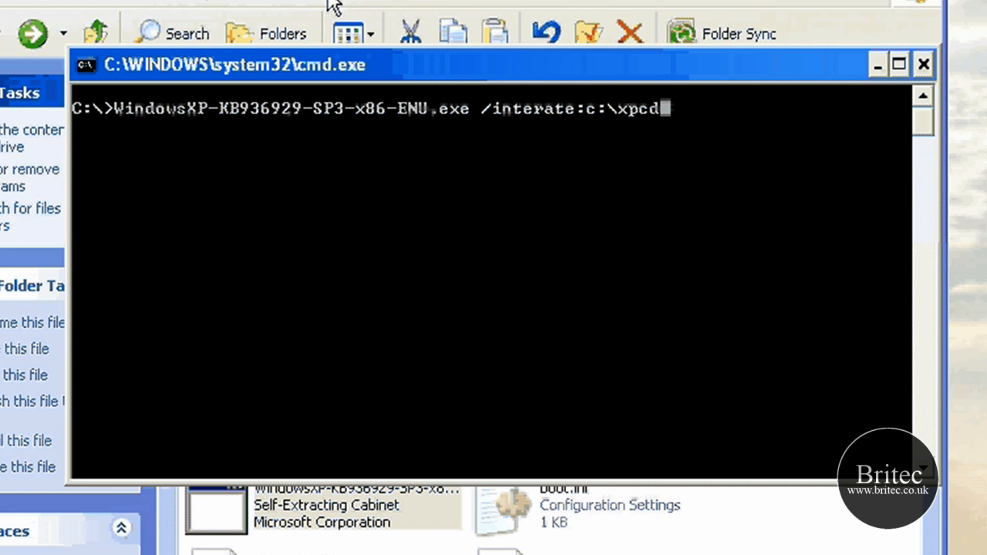
drag(231, 65, 196, 400)
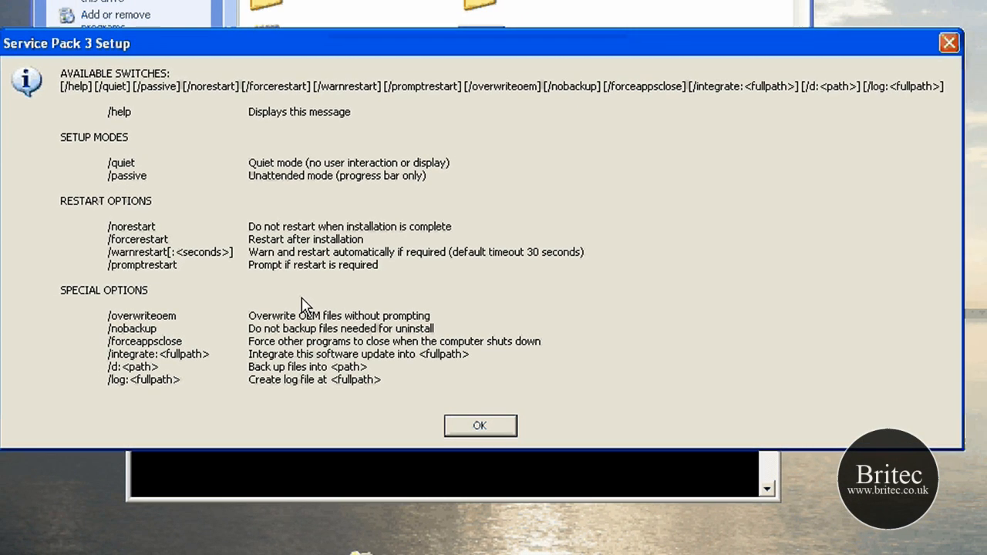
mouse_move(148, 125)
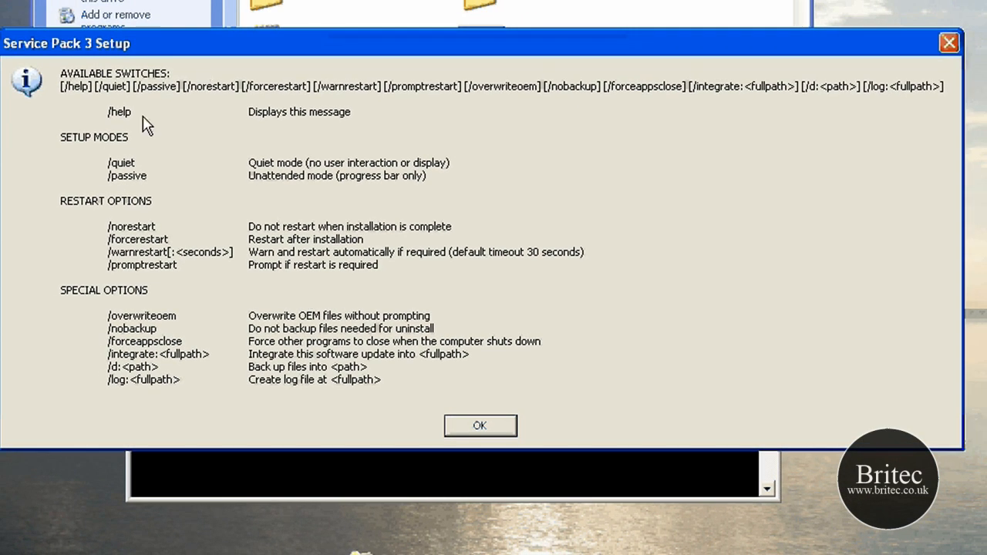
mouse_move(562, 356)
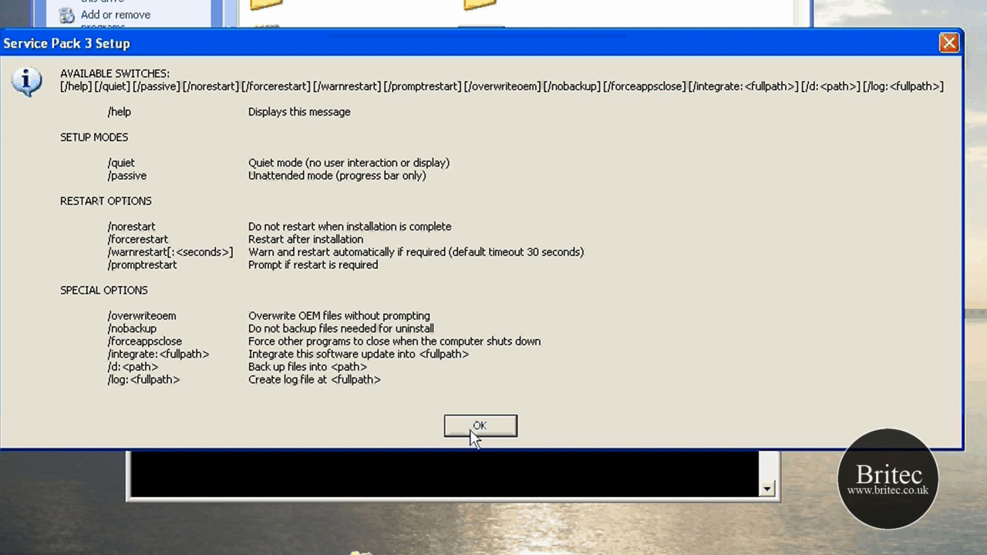
mouse_move(335, 276)
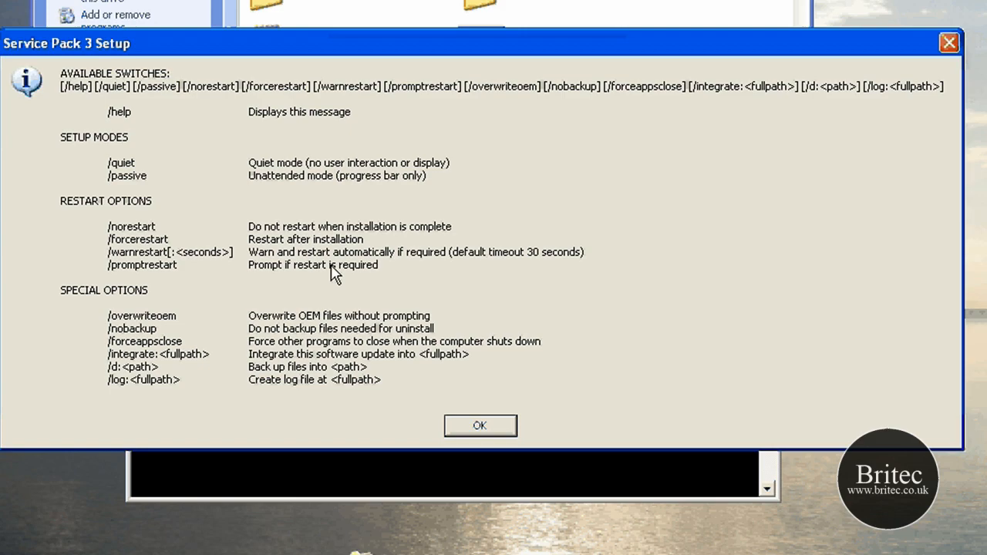
click(479, 425)
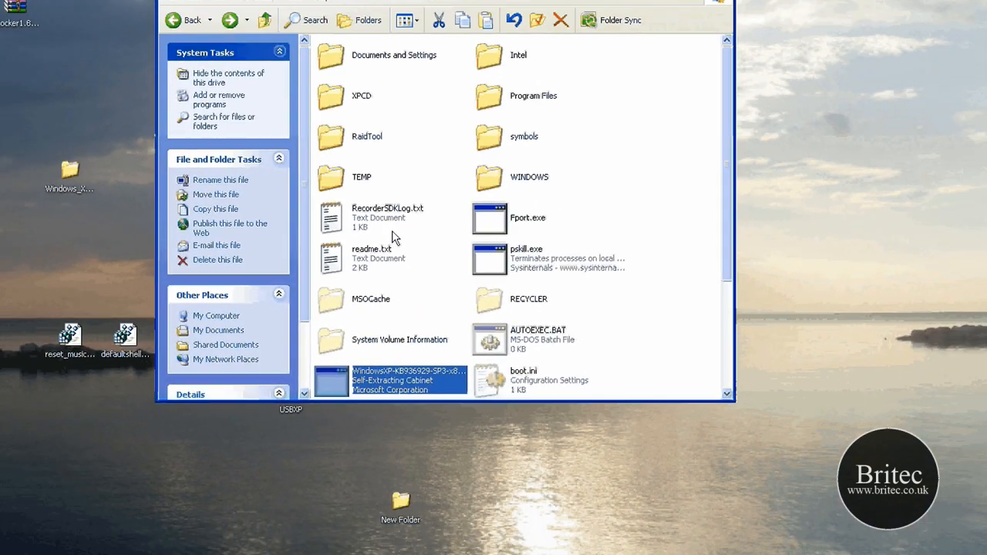
Close the Local Disk (C:) window and launch Magic ISO Maker showing the XPCD folder.
double_click(360, 95)
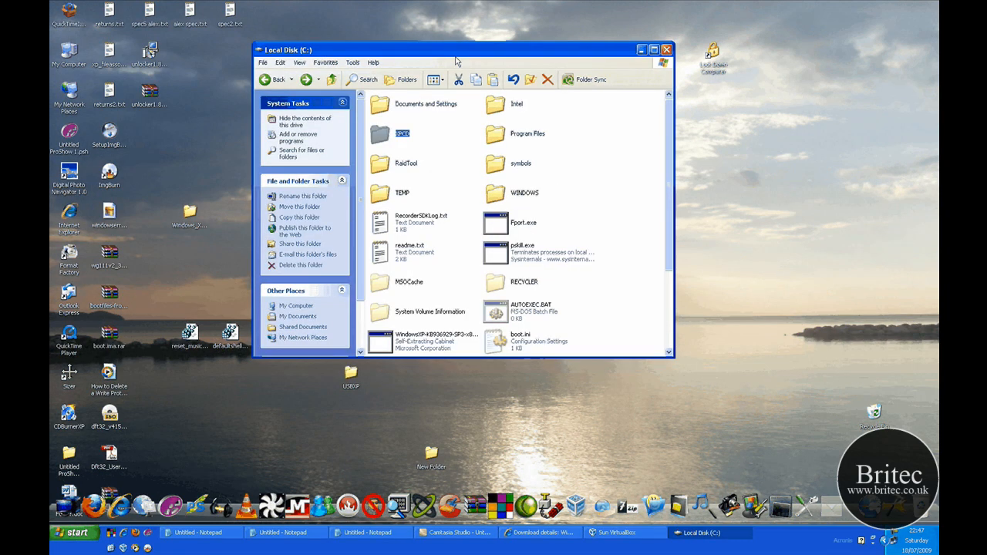
click(665, 49)
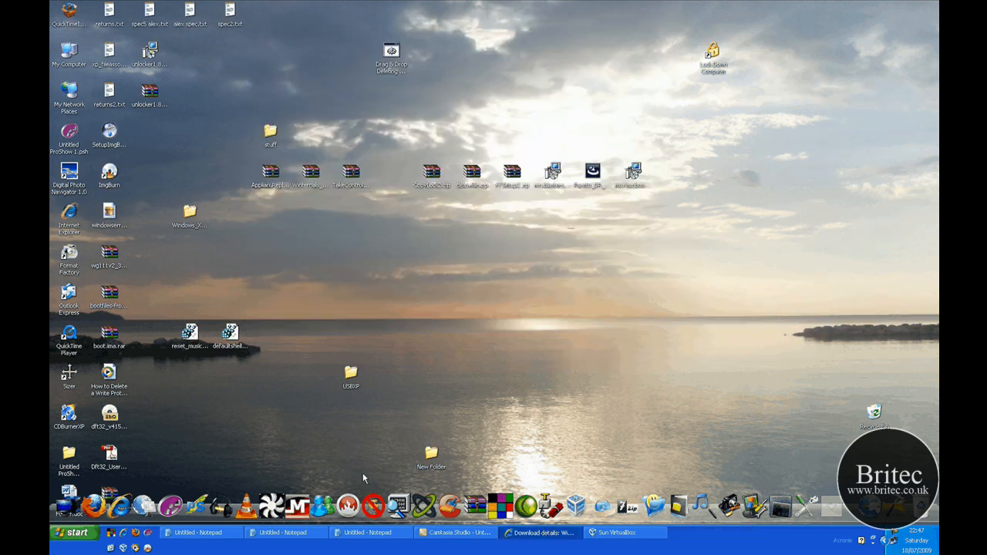
double_click(431, 454)
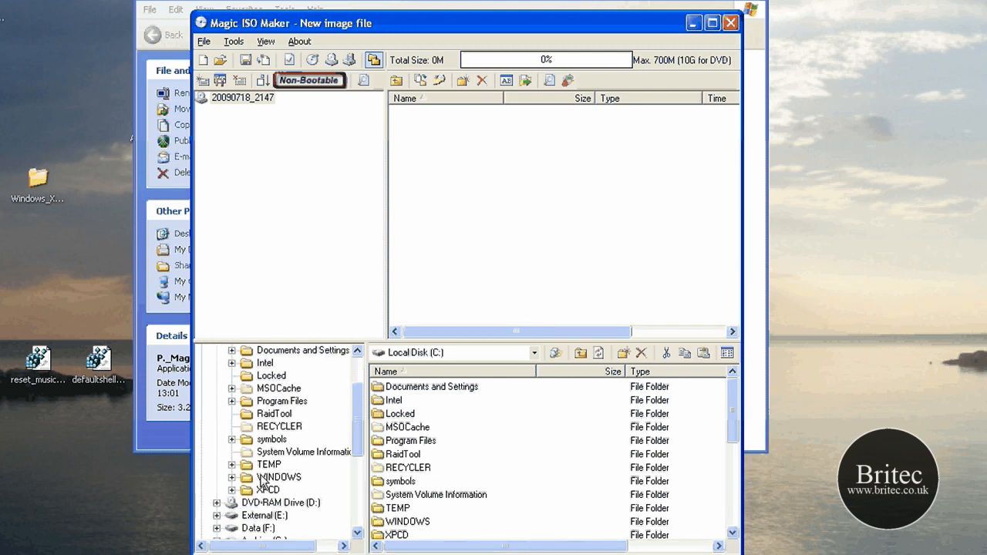
click(268, 490)
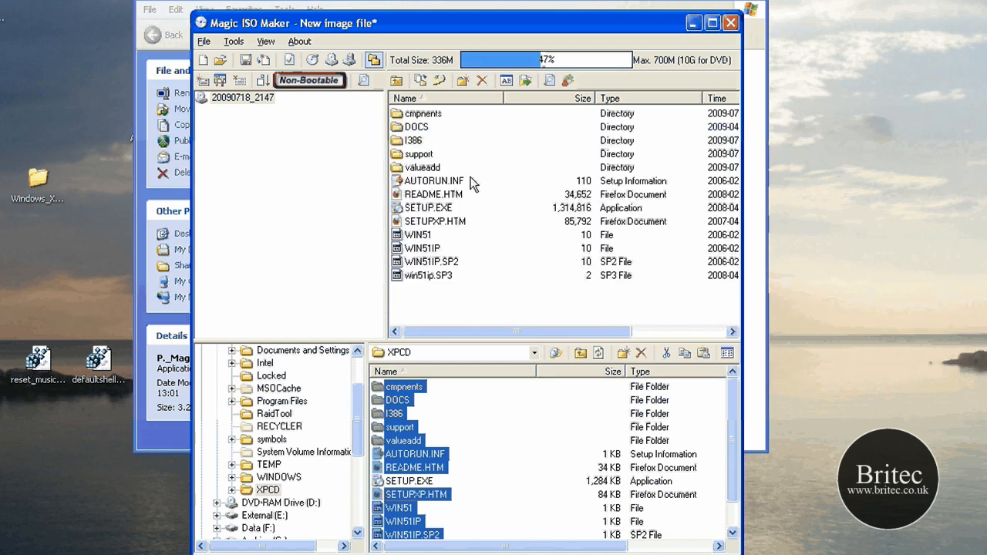
mouse_move(424, 243)
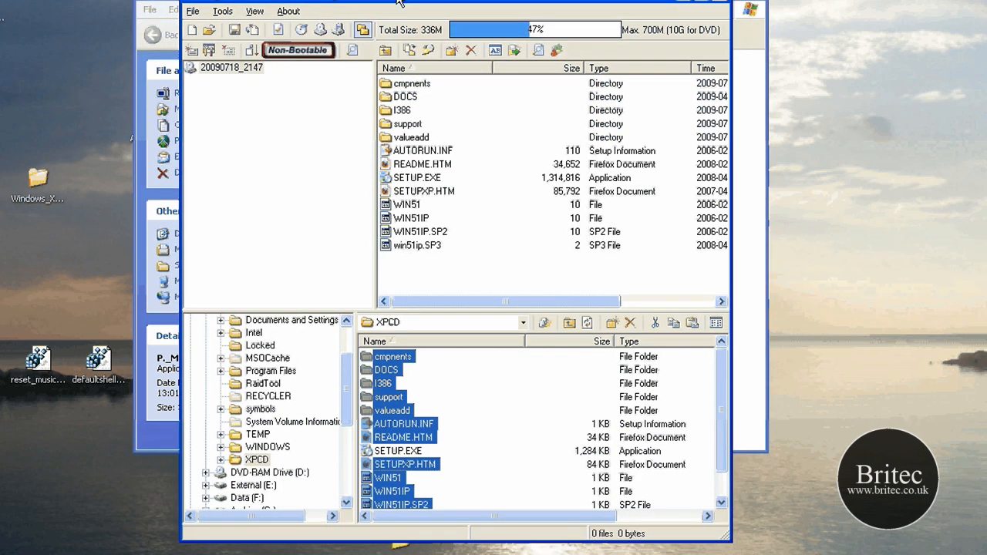
mouse_move(191, 49)
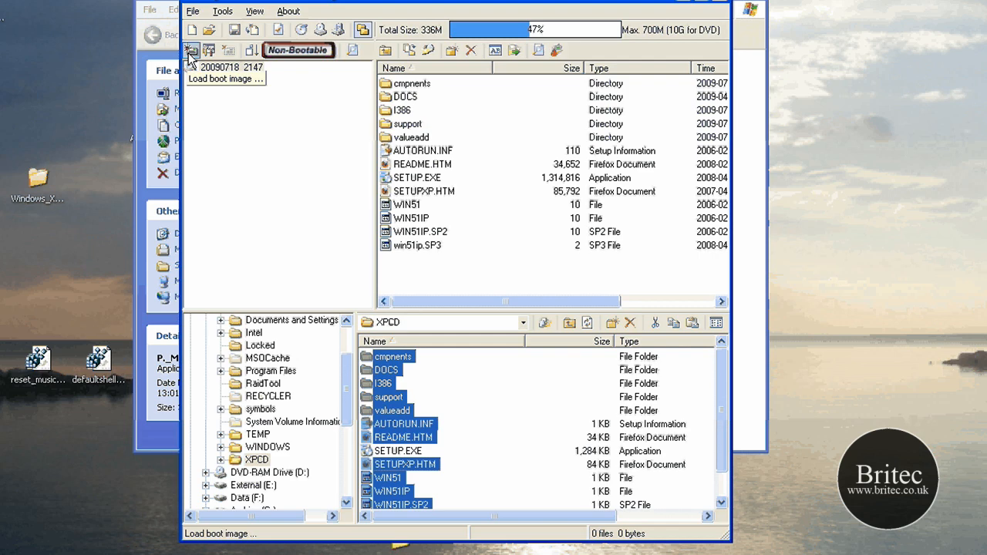
Add all C:\XPCD files (336 MB) to the image and open Bootable Option.
click(190, 49)
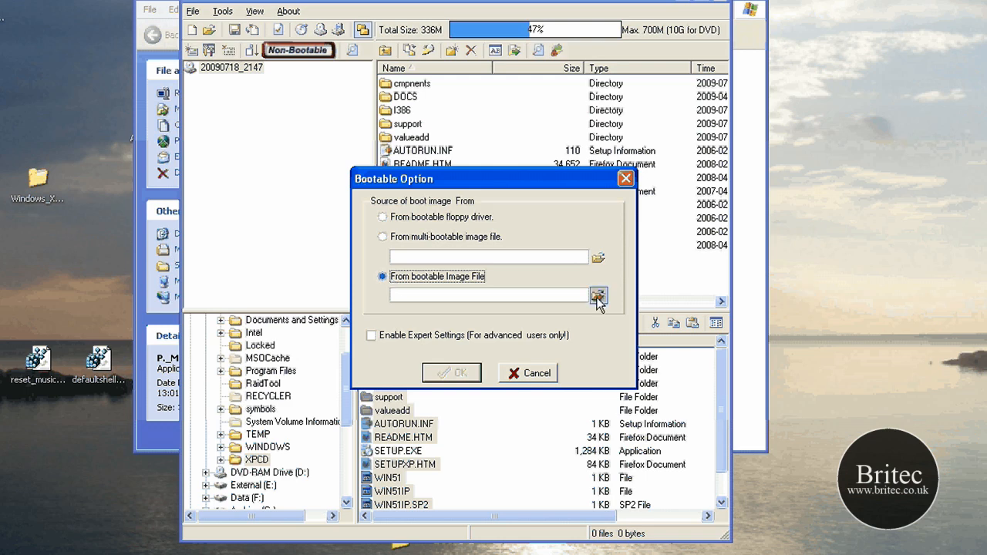
Browse to boot.ima and apply it as the boot image so the disc shows Bootable.
click(599, 296)
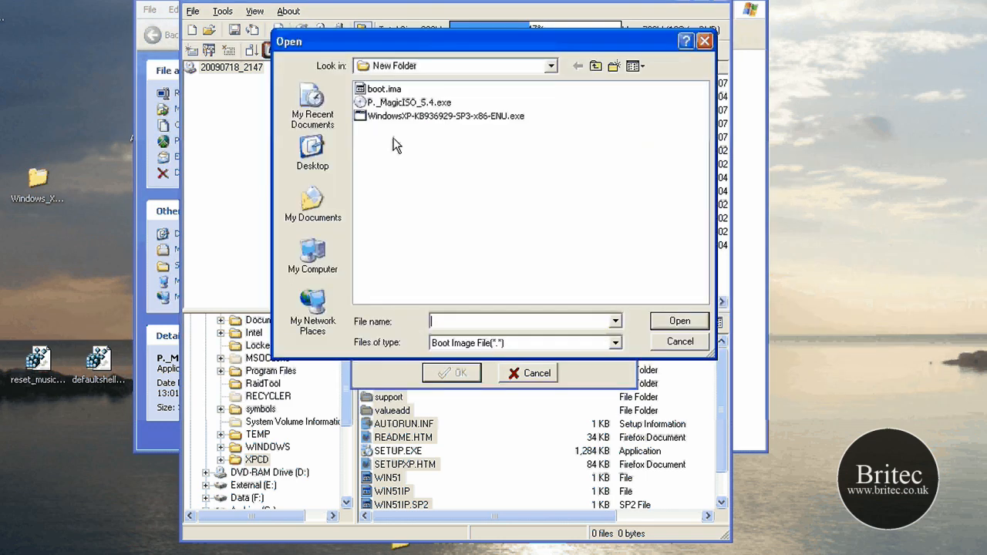
click(384, 87)
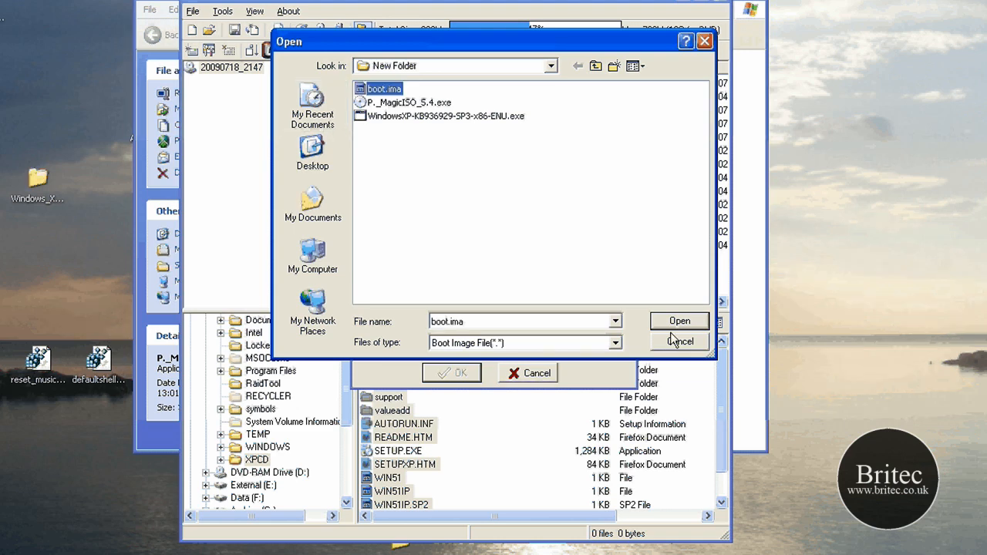
click(679, 321)
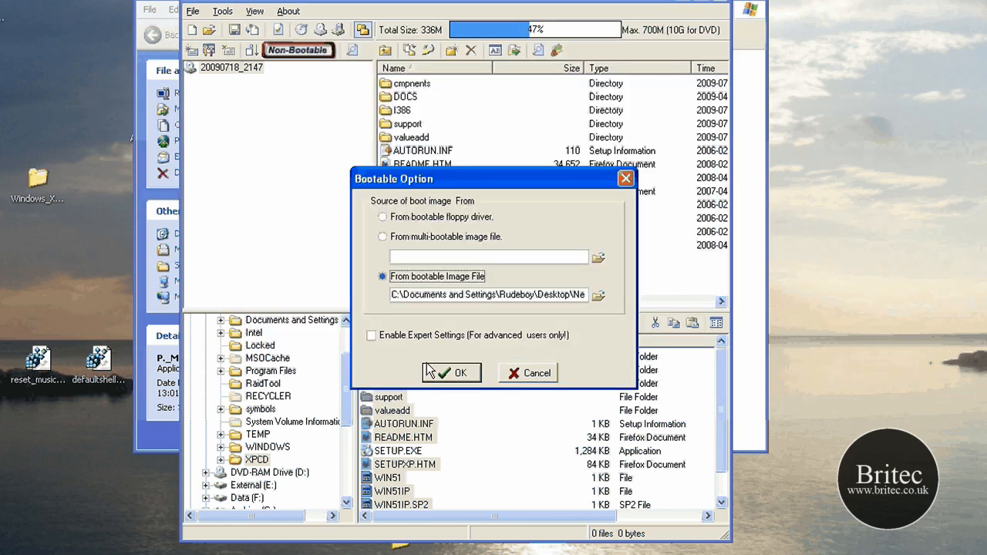
mouse_move(399, 319)
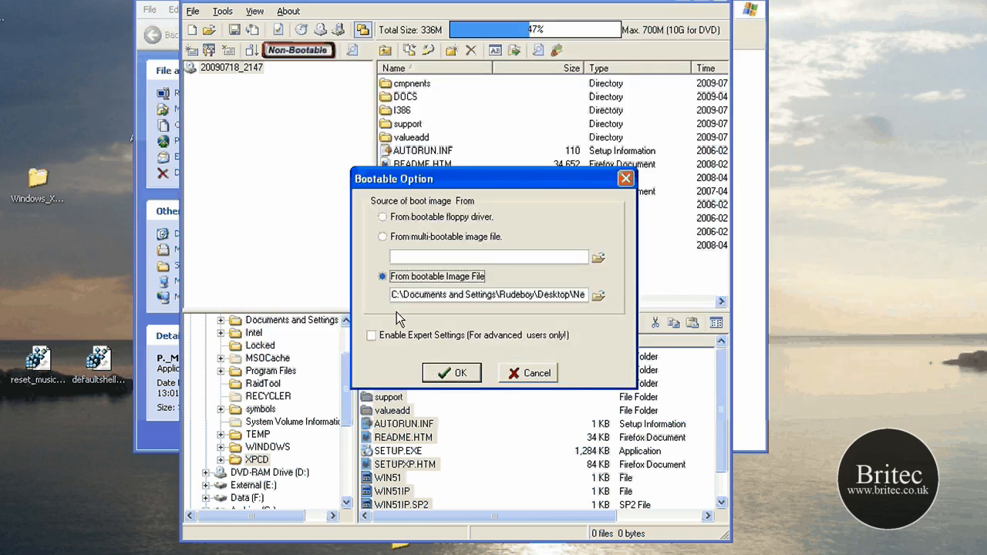
click(451, 372)
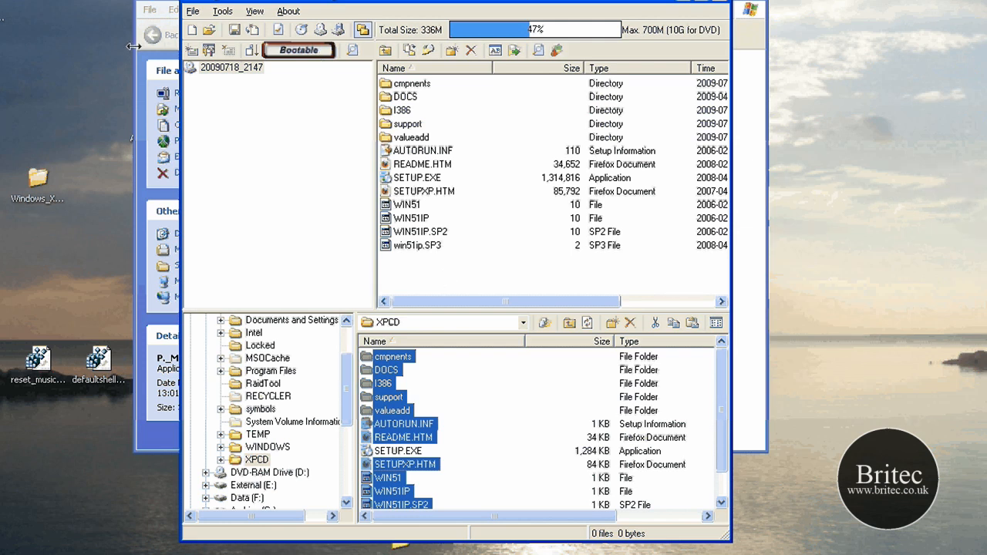
click(193, 11)
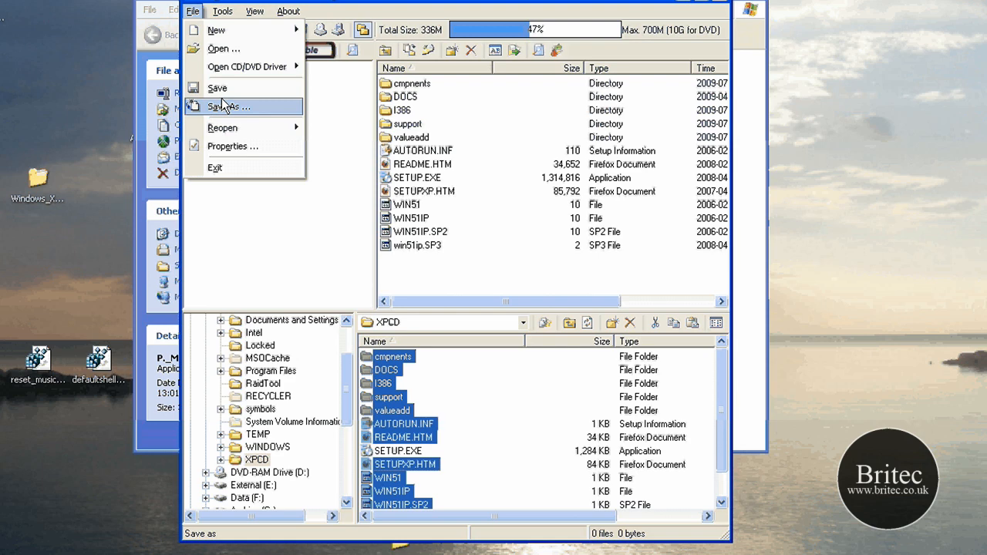
Save the image to the Desktop as xp.iso in Standard ISO format.
click(227, 107)
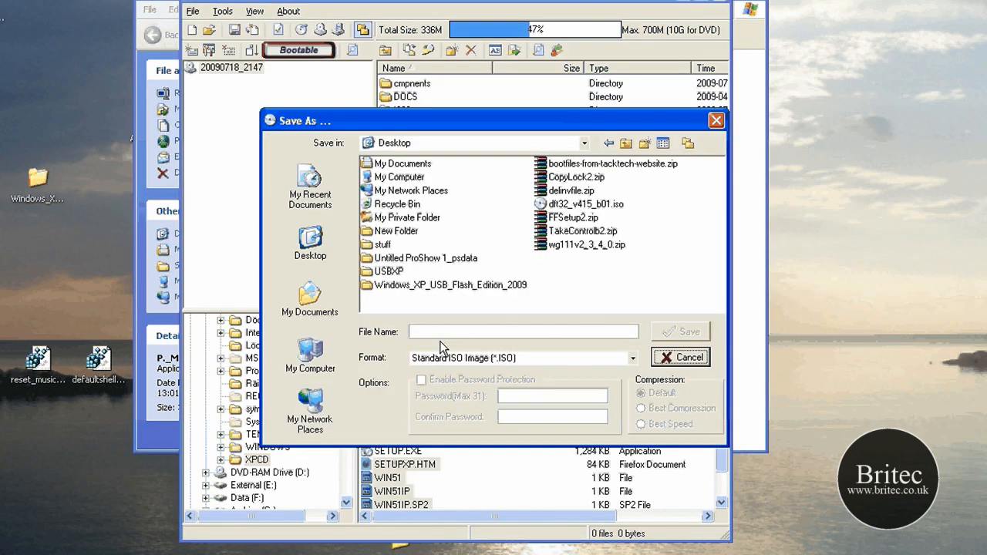
click(523, 332)
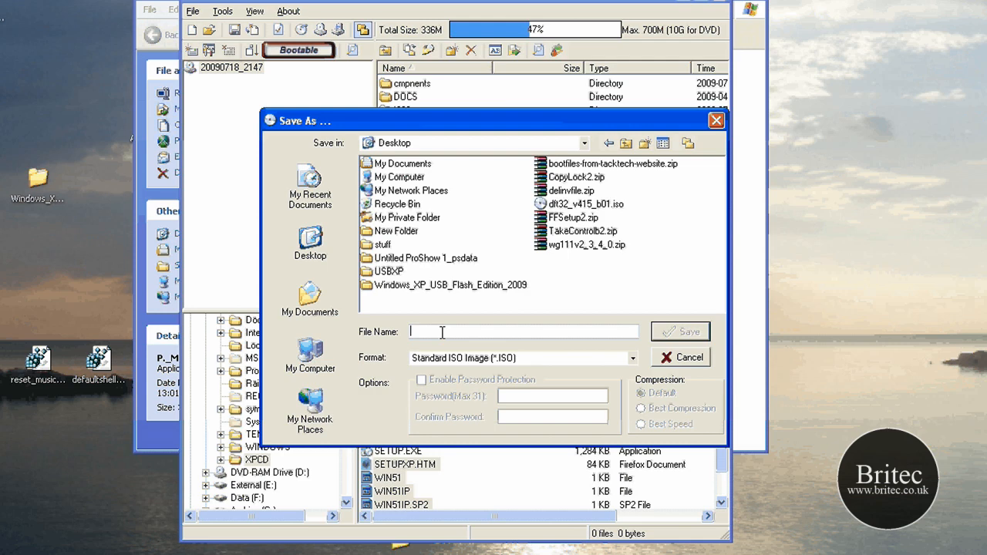
click(679, 331)
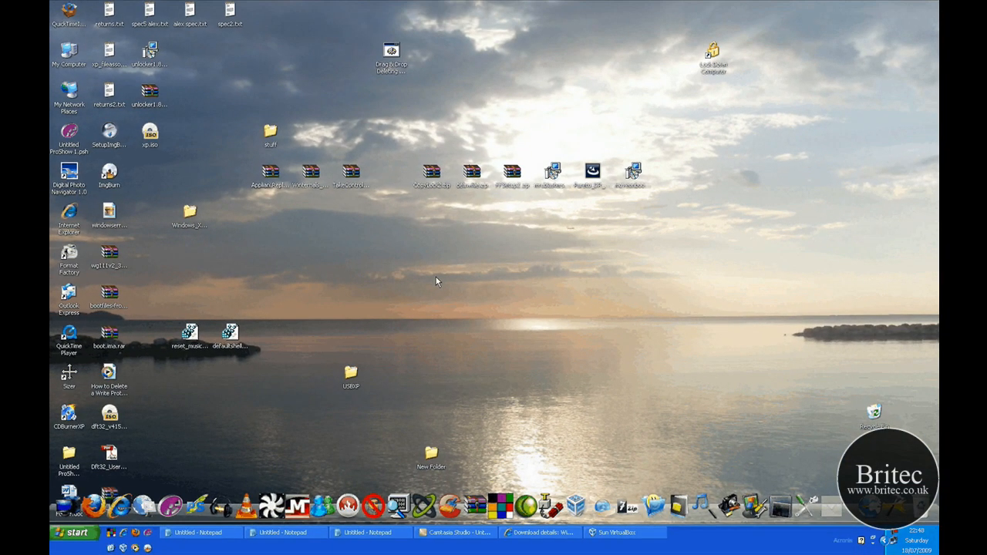
click(617, 532)
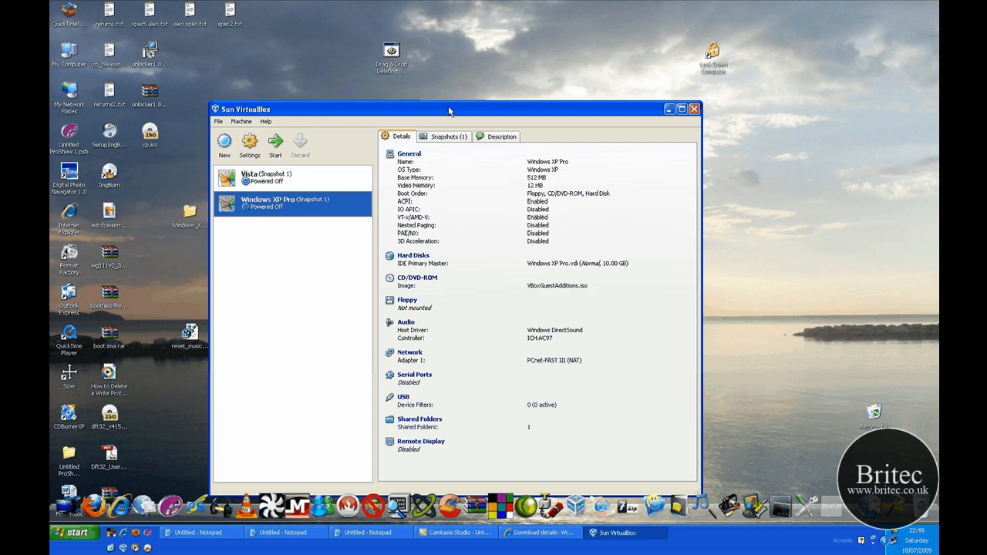
Add xp.iso through Virtual Media Manager as Windows XP Pro's CD image and start the VM.
click(250, 142)
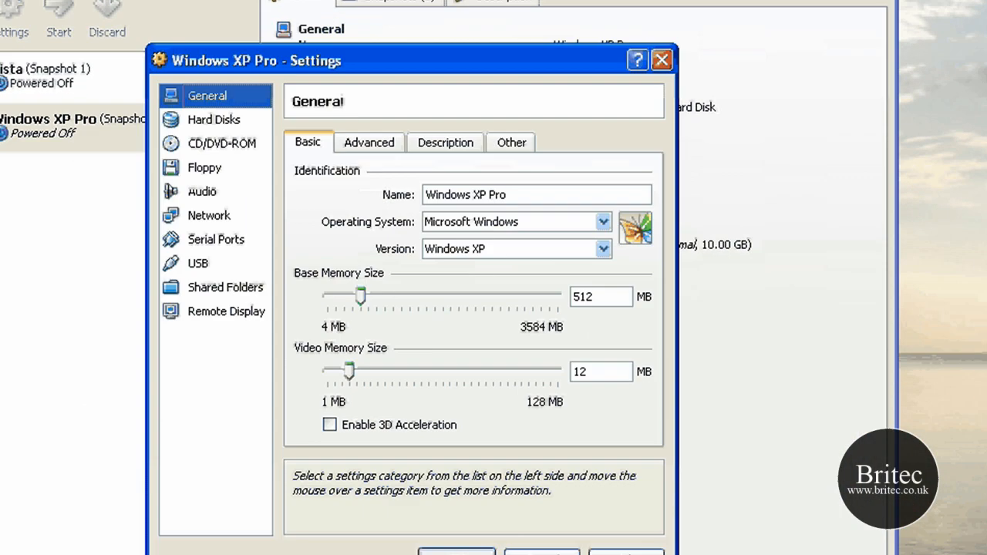
mouse_move(204, 176)
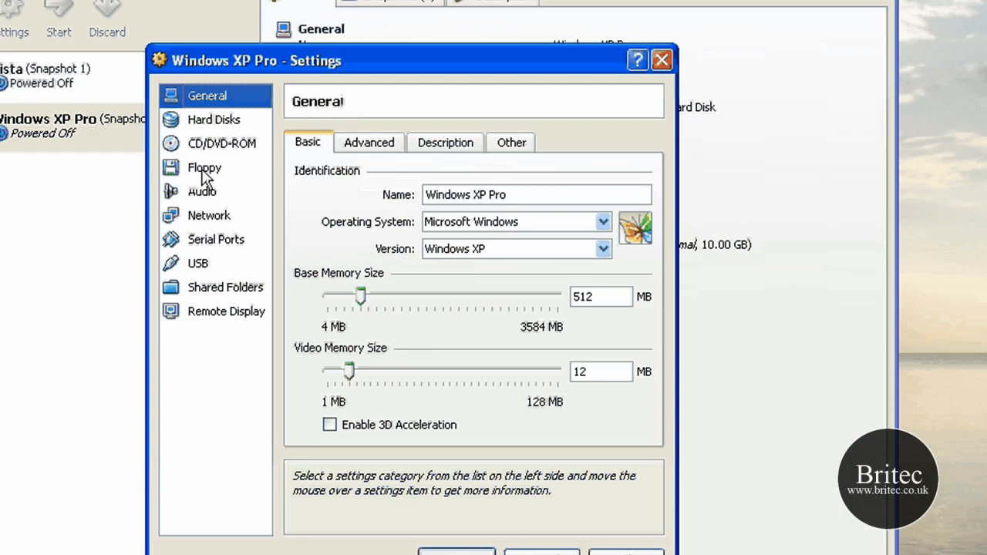
click(221, 143)
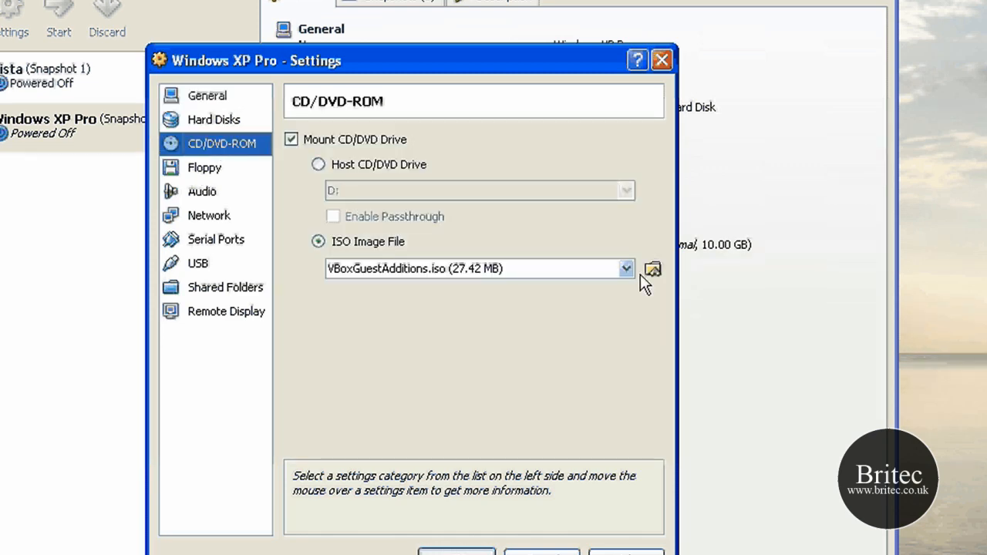
click(653, 268)
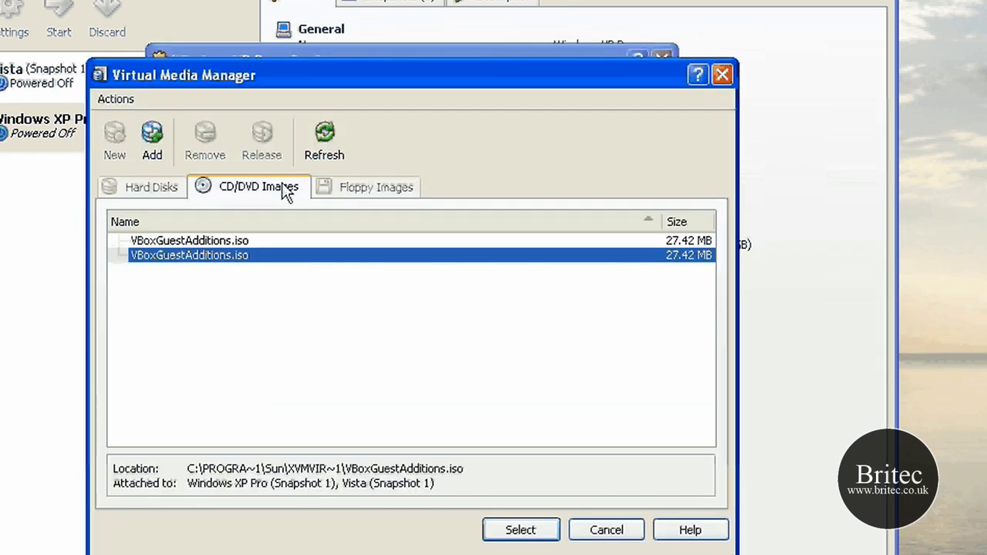
click(151, 139)
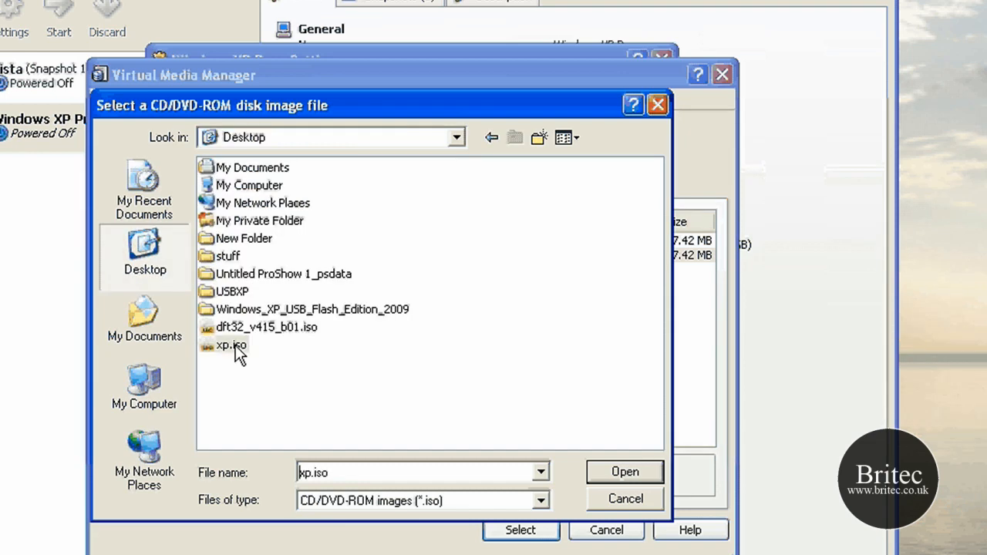
click(625, 471)
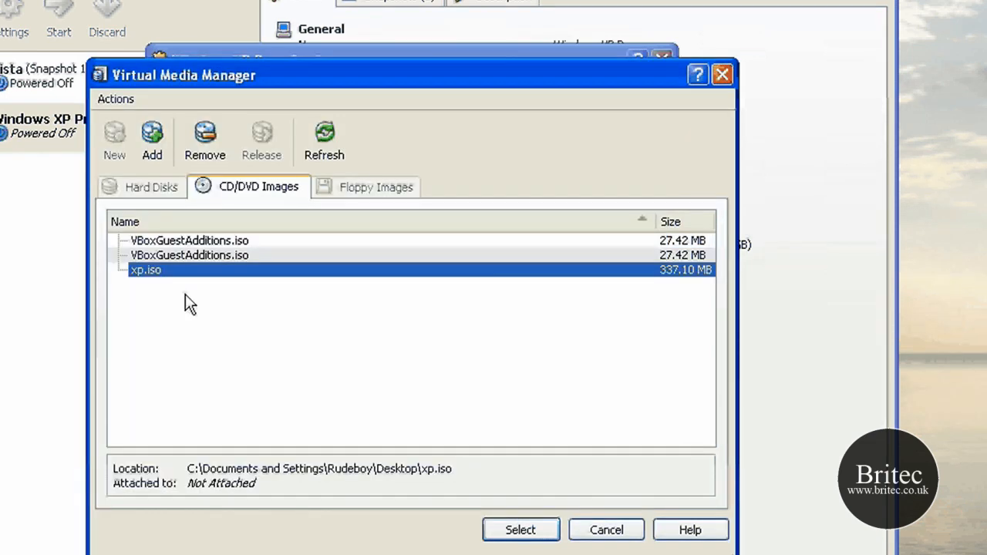
click(521, 530)
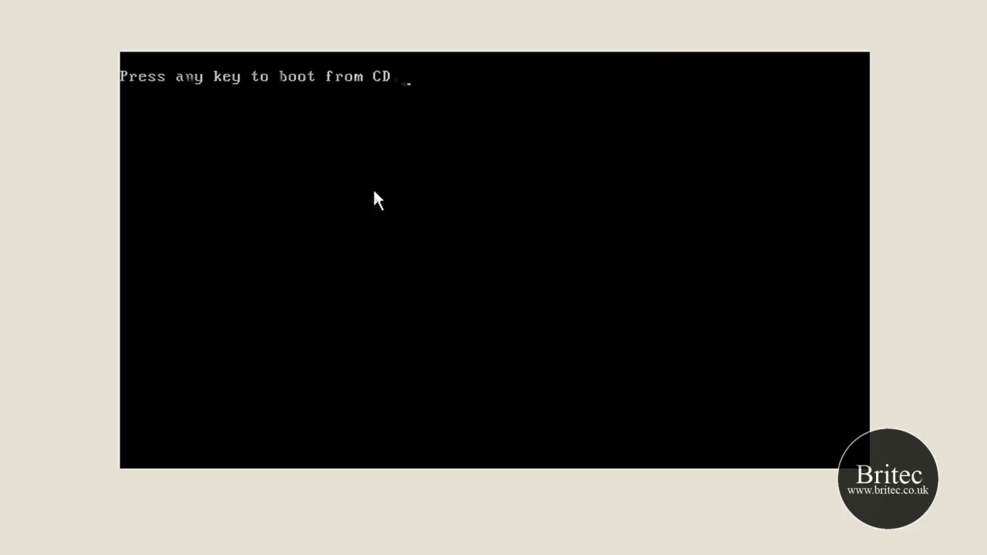
Boot Windows XP Pro from xp.iso into Windows Setup, then power the machine off.
key(enter)
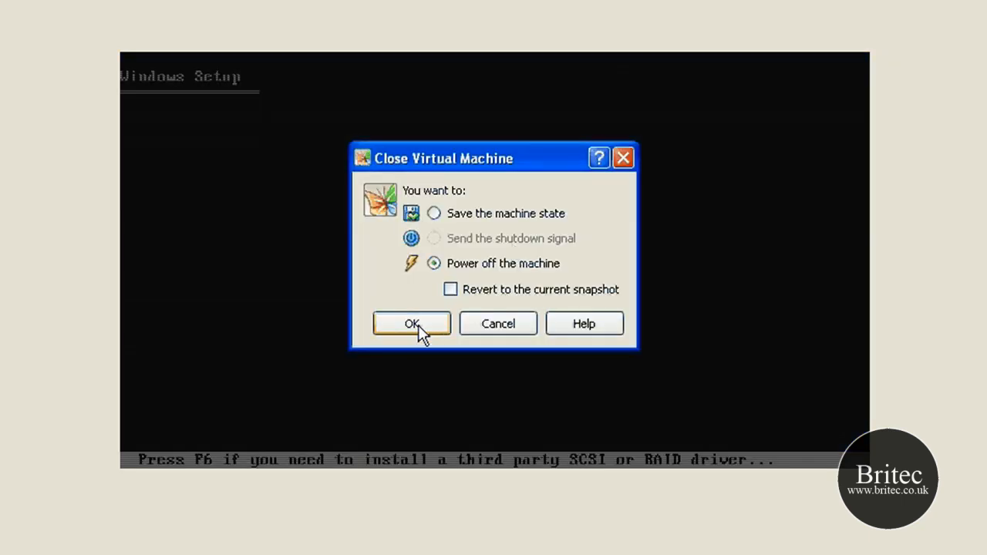
click(412, 324)
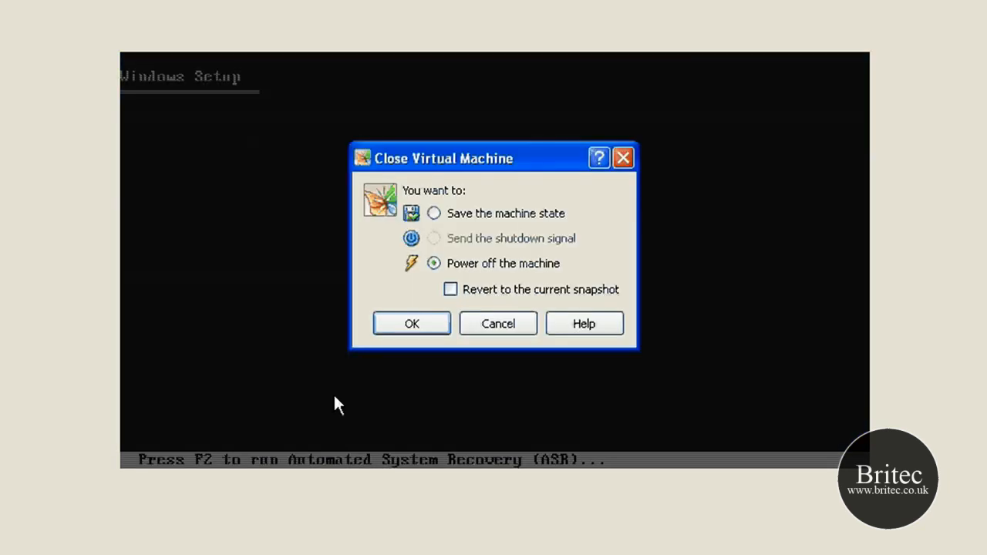
click(411, 323)
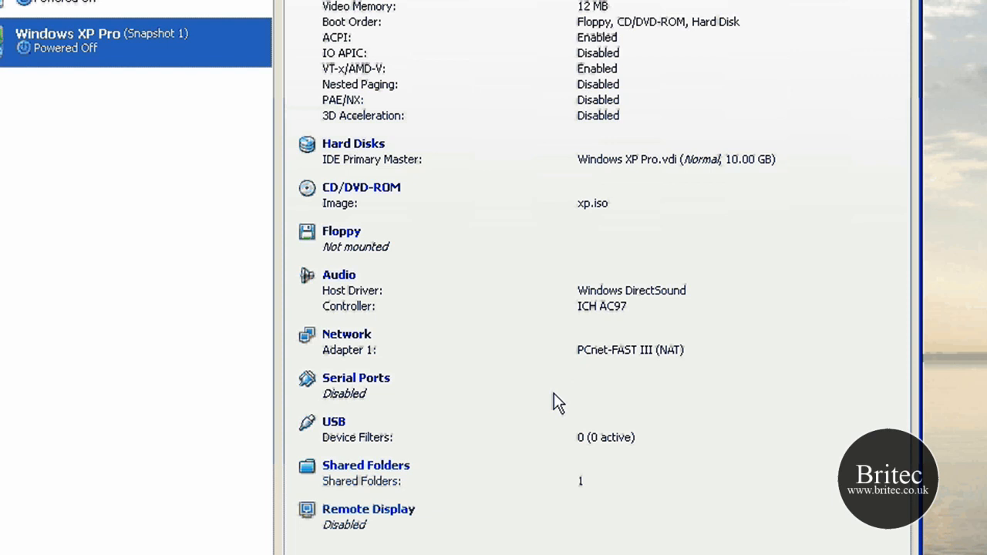
mouse_move(455, 393)
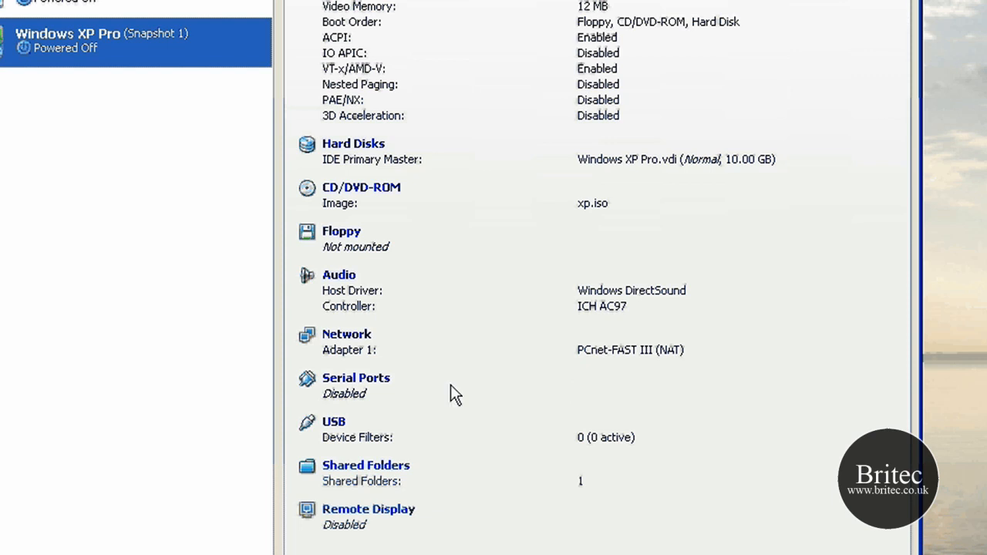
mouse_move(431, 57)
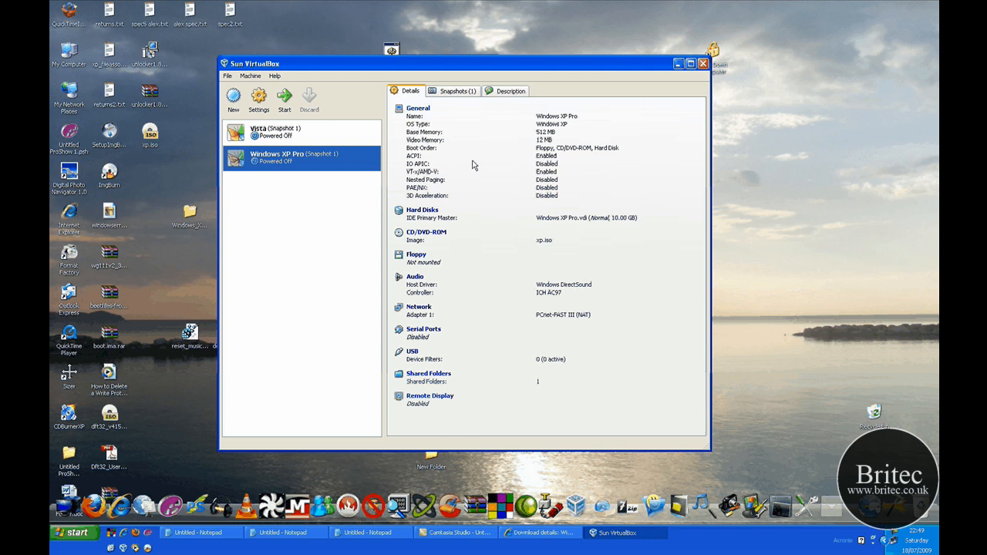
mouse_move(691, 491)
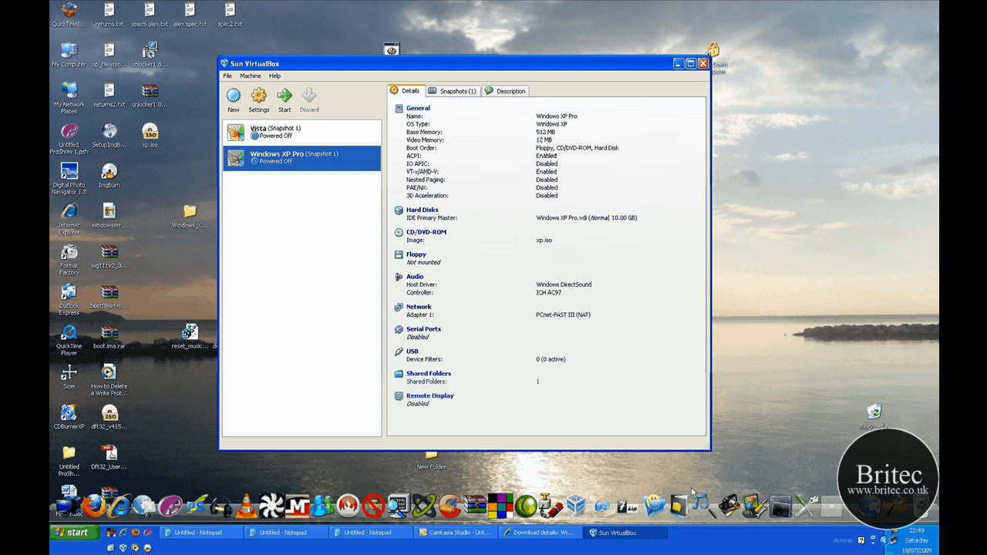